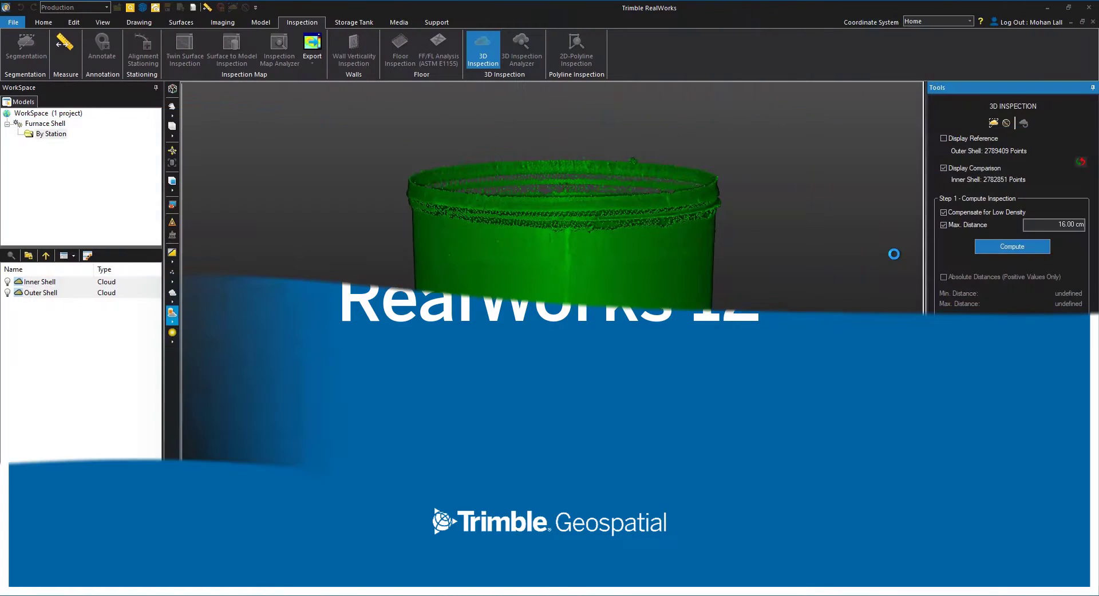
Step: Show only the IFC Models group, hiding the scanned cloud, and view the whole mech room model
{"action": "left_click", "coordinate": [1011, 247]}
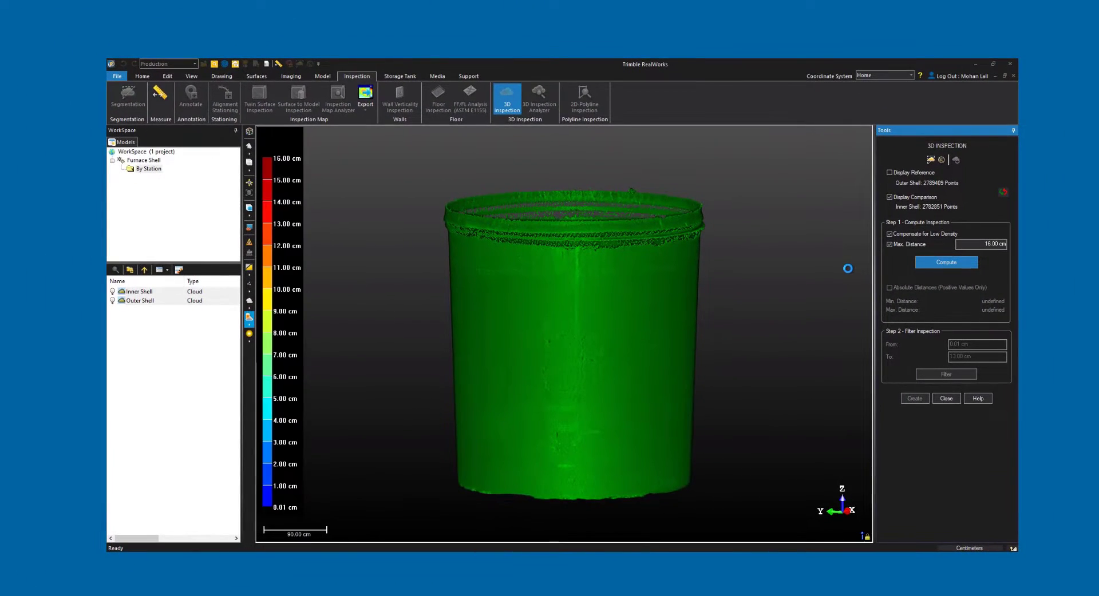
{"action": "left_click", "coordinate": [945, 262]}
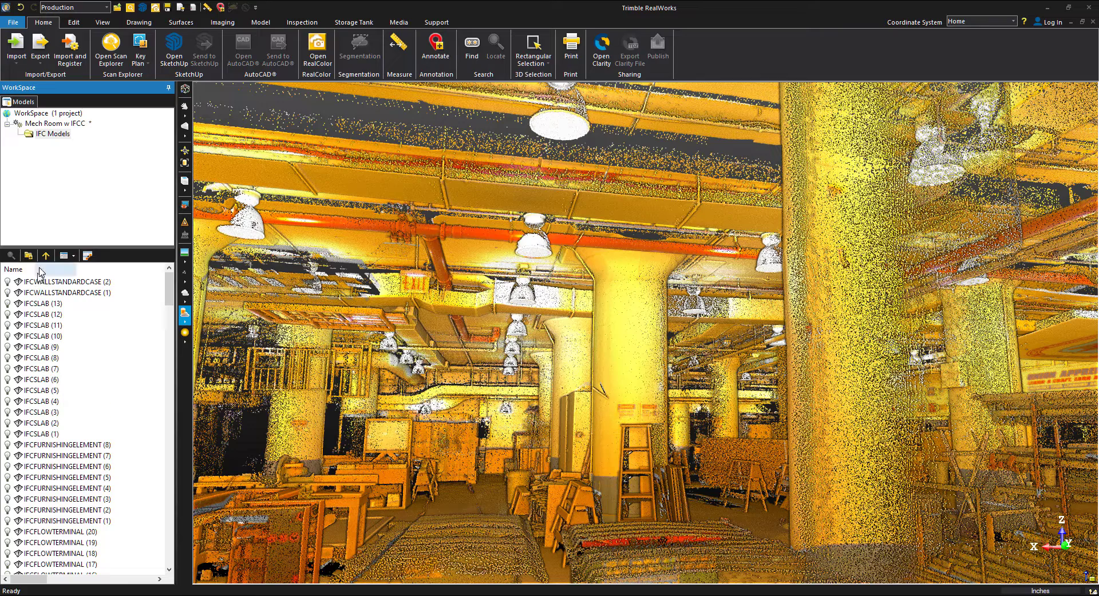
{"action": "right_click", "coordinate": [42, 292]}
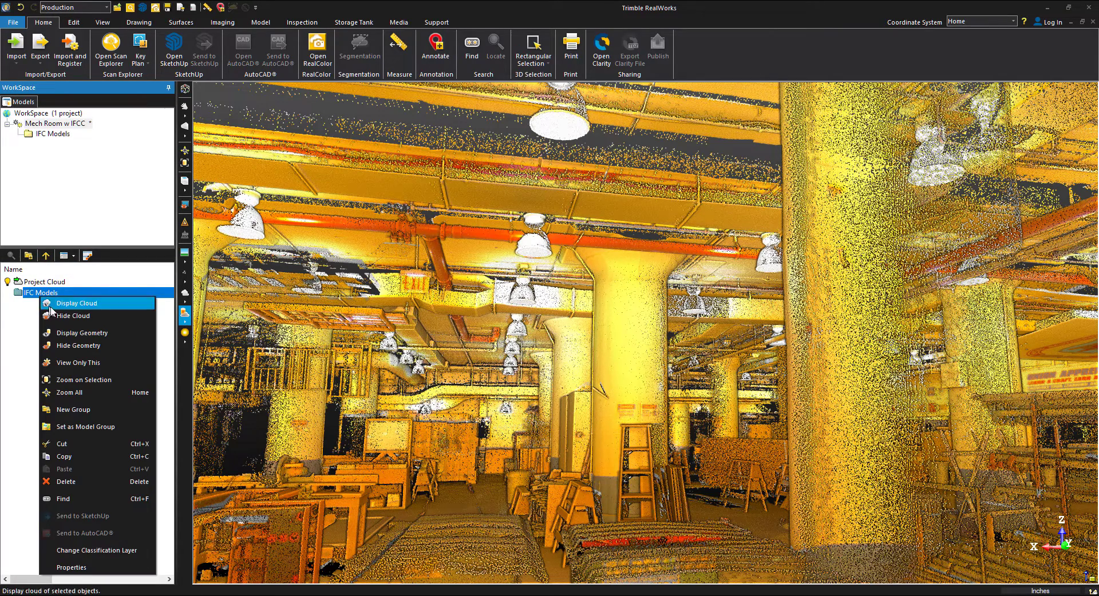
{"action": "left_click", "coordinate": [77, 302]}
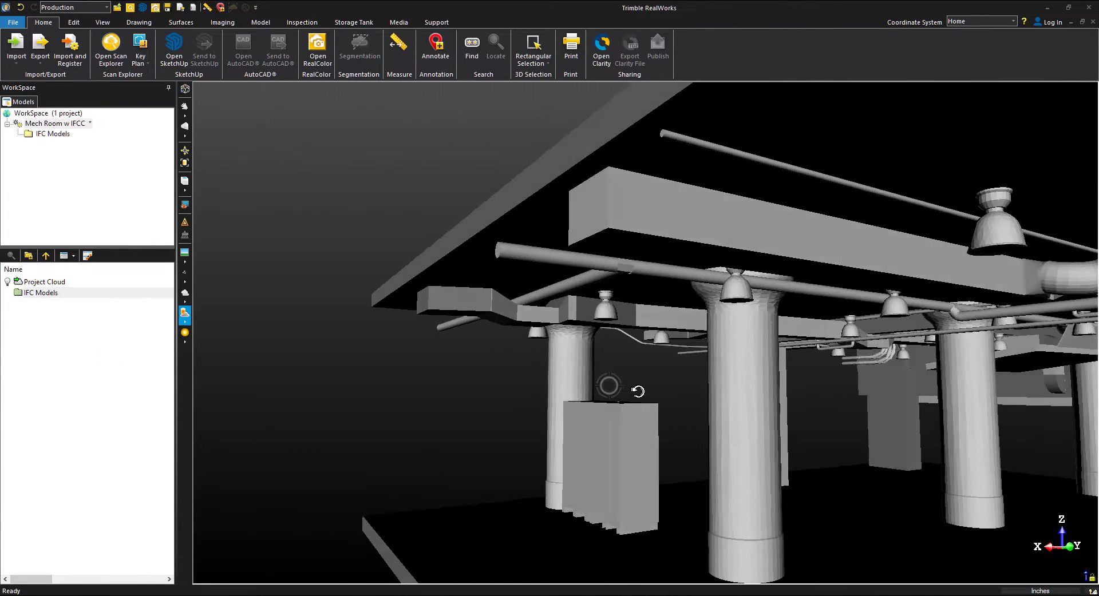
{"action": "left_click_drag", "start_coordinate": [638, 391], "coordinate": [800, 380]}
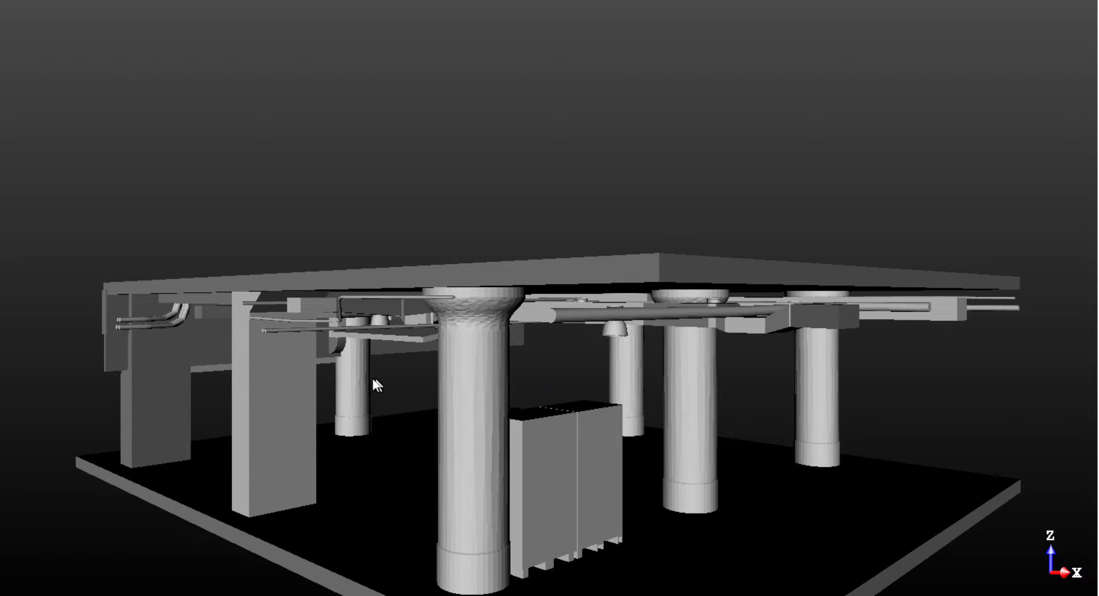
{"action": "mouse_move", "coordinate": [393, 383]}
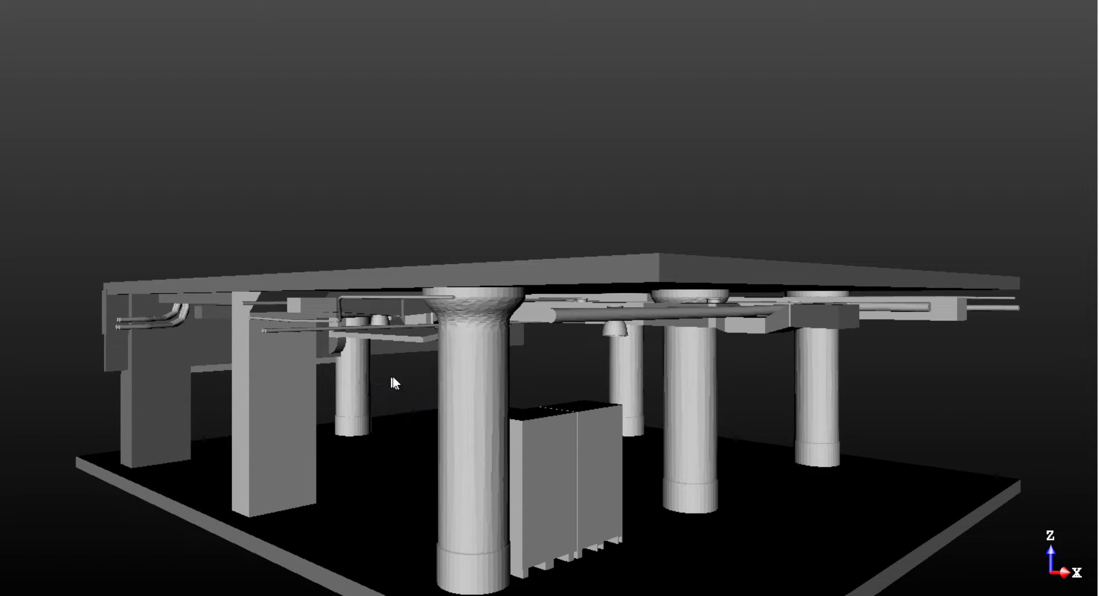
{"action": "mouse_move", "coordinate": [679, 386]}
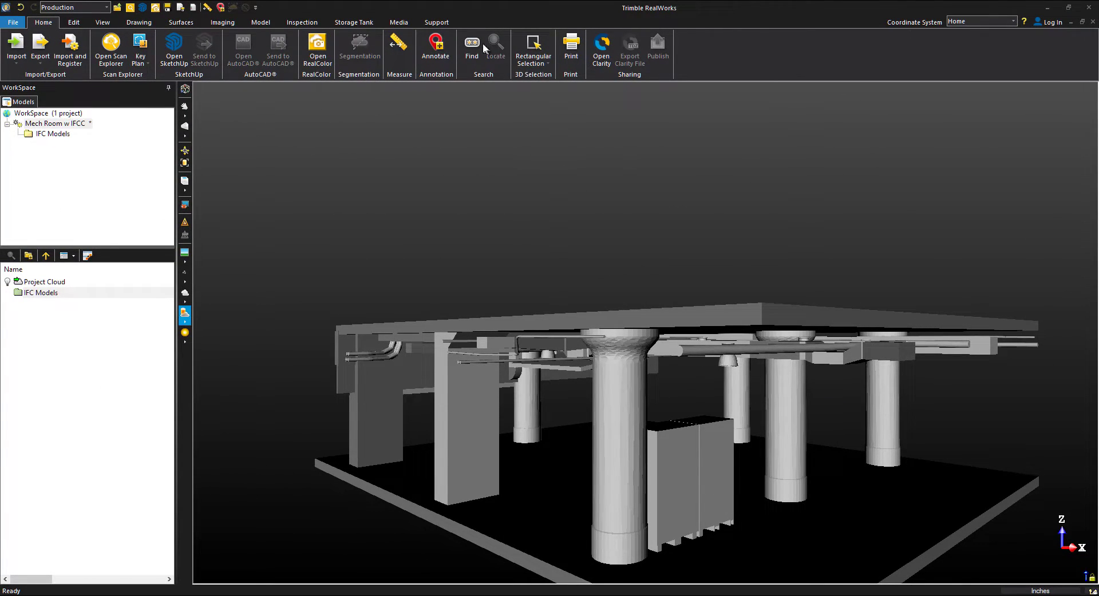
Step: Search 'ifccol', show only the nine IFCCOLUMN meshes found and select them
{"action": "left_click", "coordinate": [471, 49]}
{"action": "type", "text": "ifccol"}
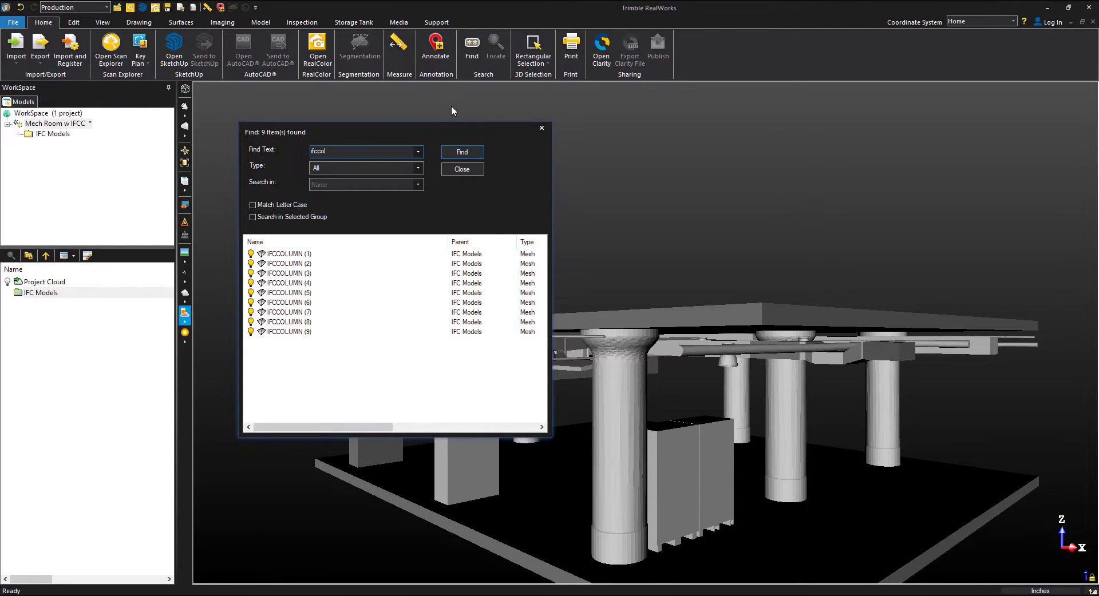
{"action": "left_click", "coordinate": [461, 153]}
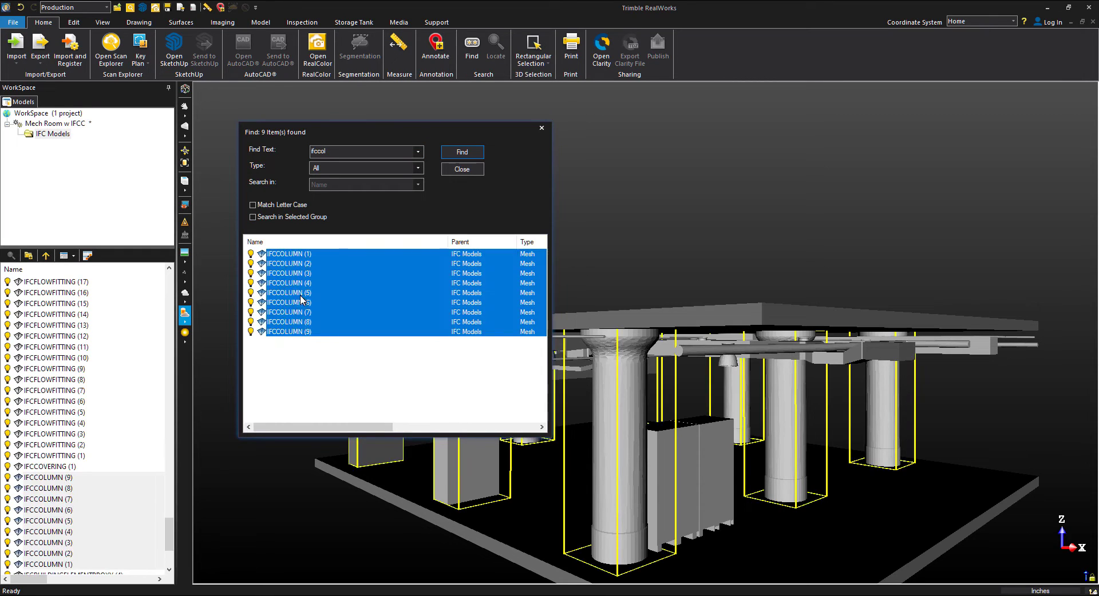
{"action": "right_click", "coordinate": [288, 303]}
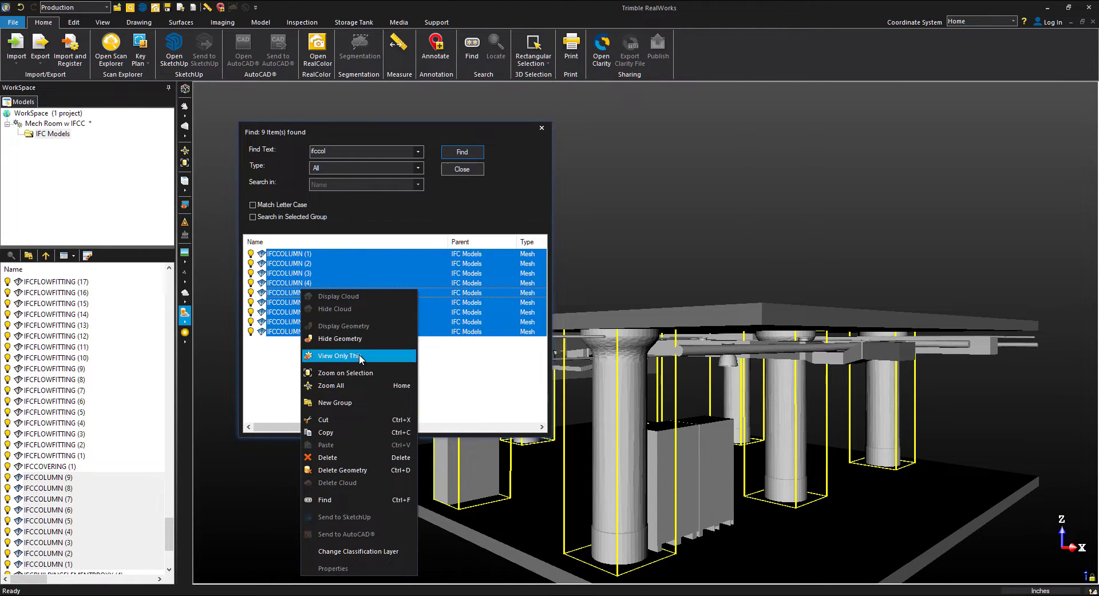
{"action": "left_click", "coordinate": [340, 355]}
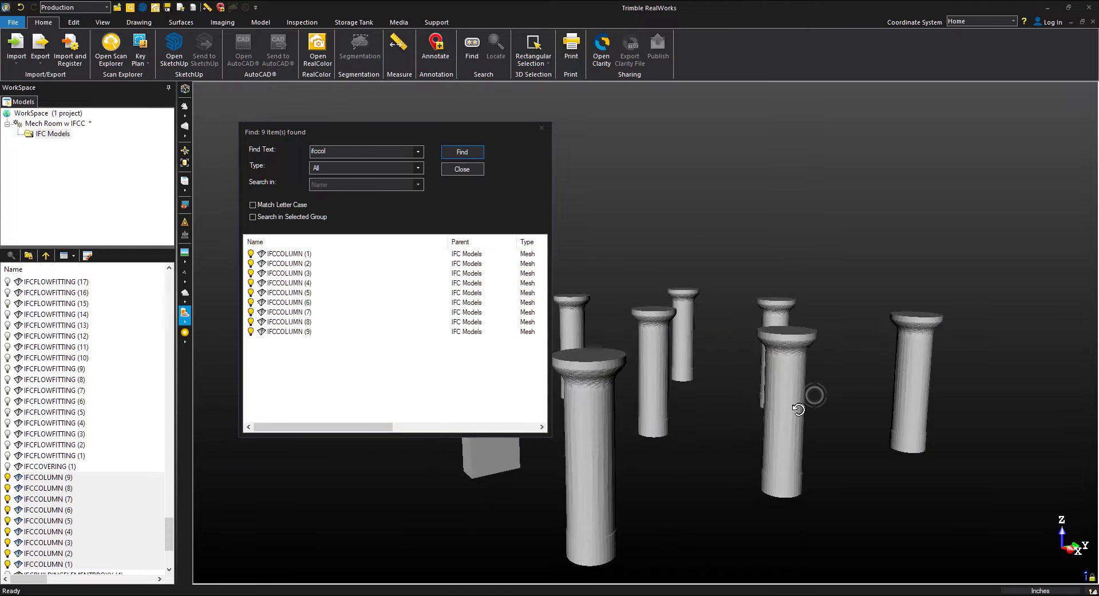
{"action": "left_click", "coordinate": [461, 152]}
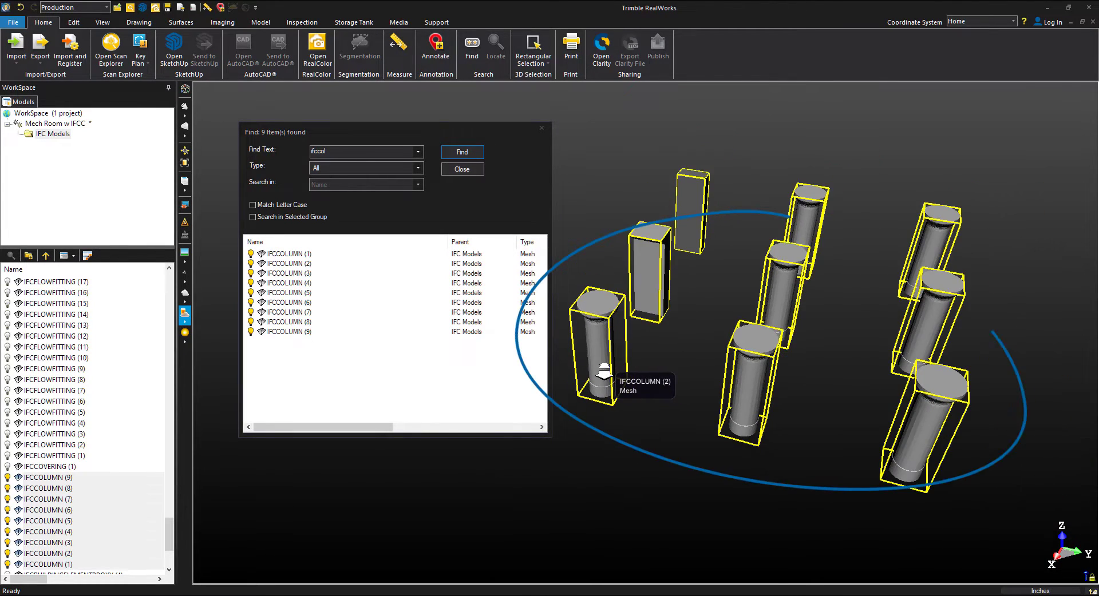
{"action": "mouse_move", "coordinate": [696, 190]}
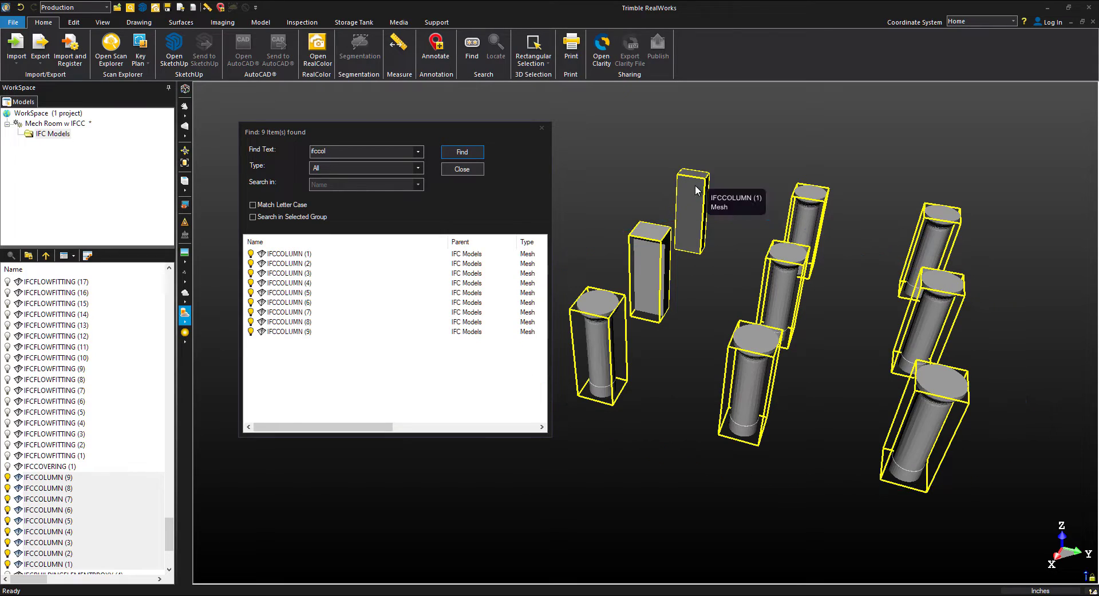
{"action": "mouse_move", "coordinate": [925, 228]}
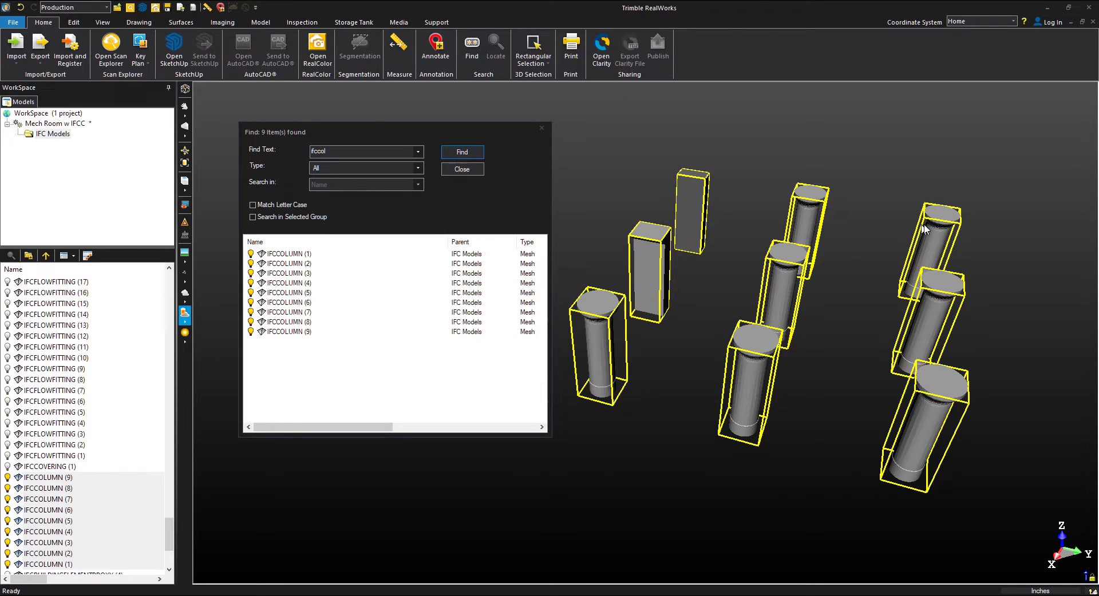
{"action": "mouse_move", "coordinate": [931, 232]}
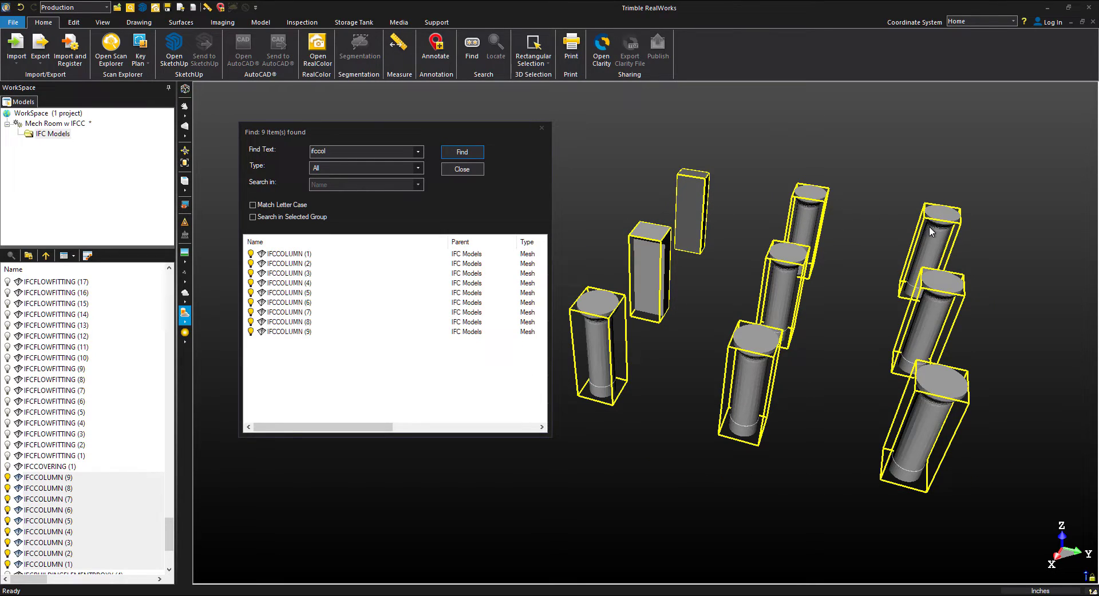
{"action": "mouse_move", "coordinate": [748, 317]}
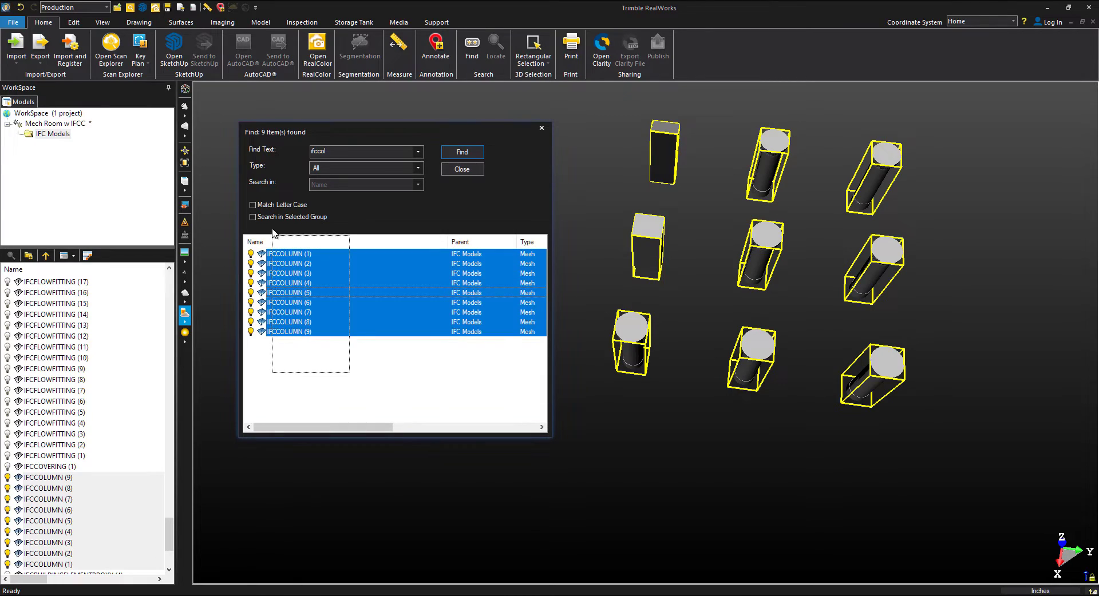
Step: Merge six of the column meshes into a single mesh object
{"action": "left_click", "coordinate": [288, 254]}
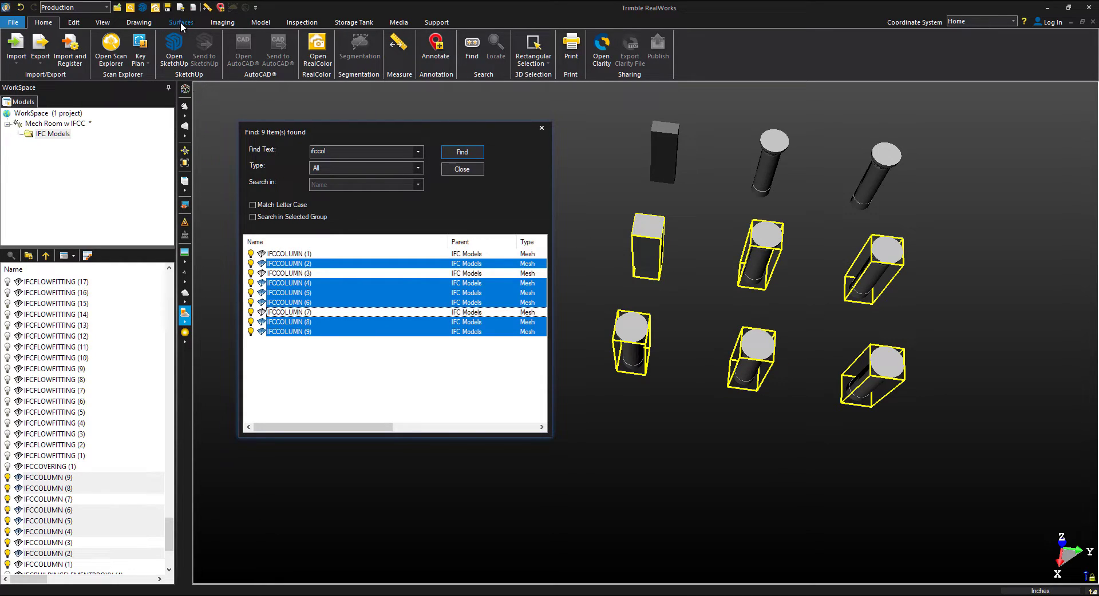
{"action": "left_click", "coordinate": [179, 21]}
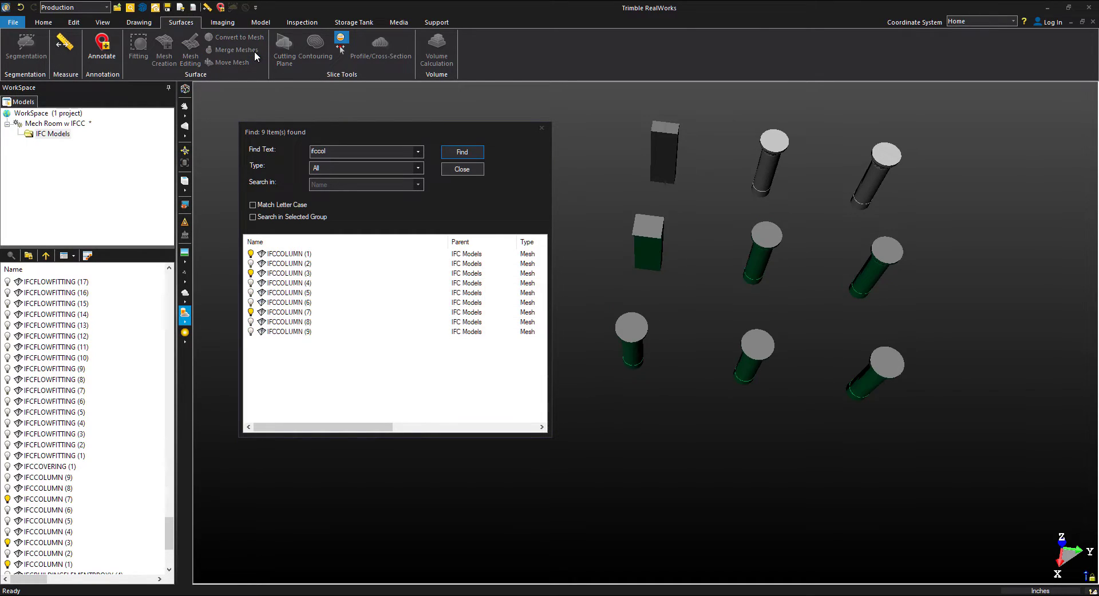
{"action": "left_click", "coordinate": [461, 170]}
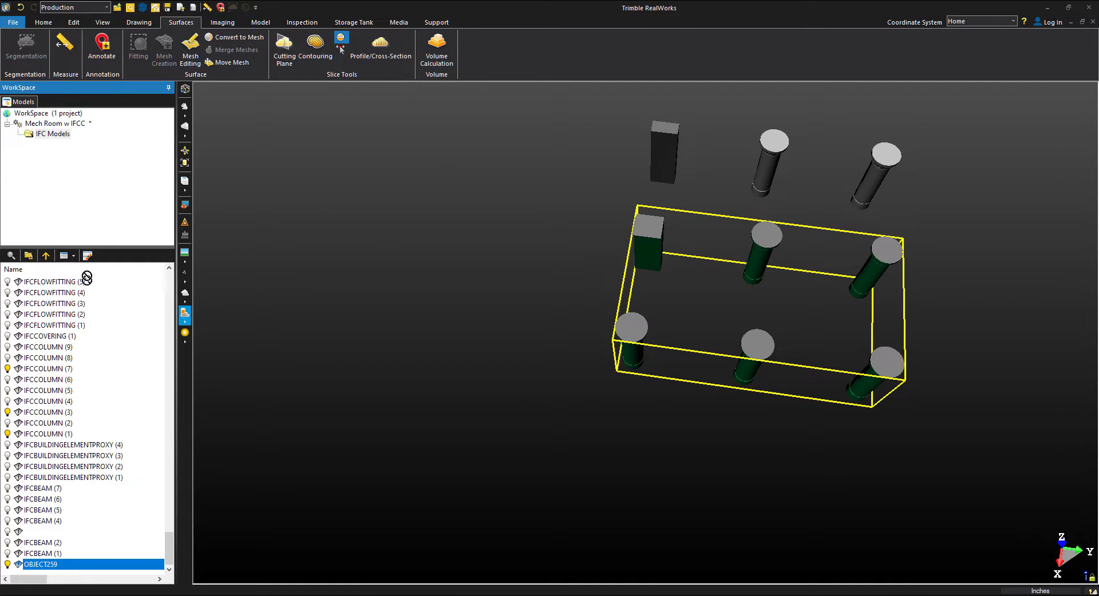
Step: Show only the merged column object and rename it 'IFC Columns'
{"action": "left_click", "coordinate": [53, 124]}
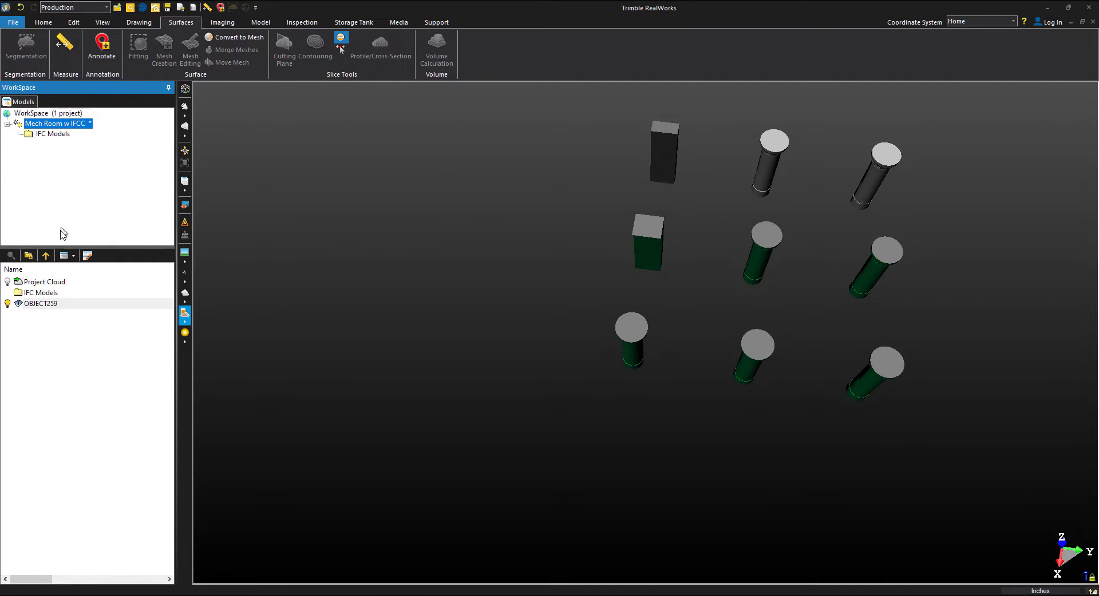
{"action": "right_click", "coordinate": [40, 302]}
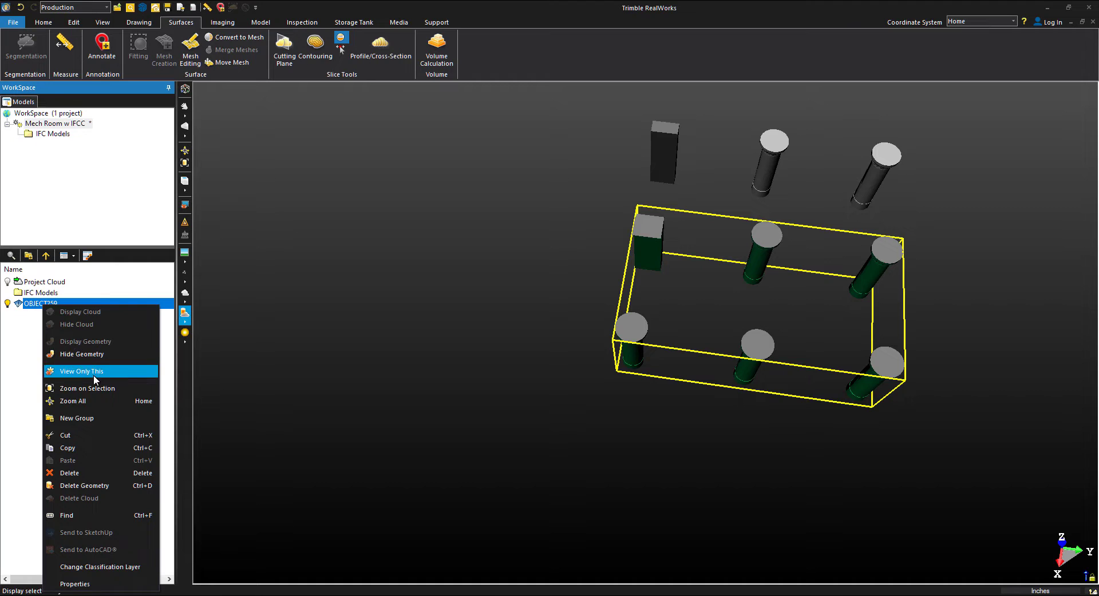
{"action": "left_click", "coordinate": [81, 371]}
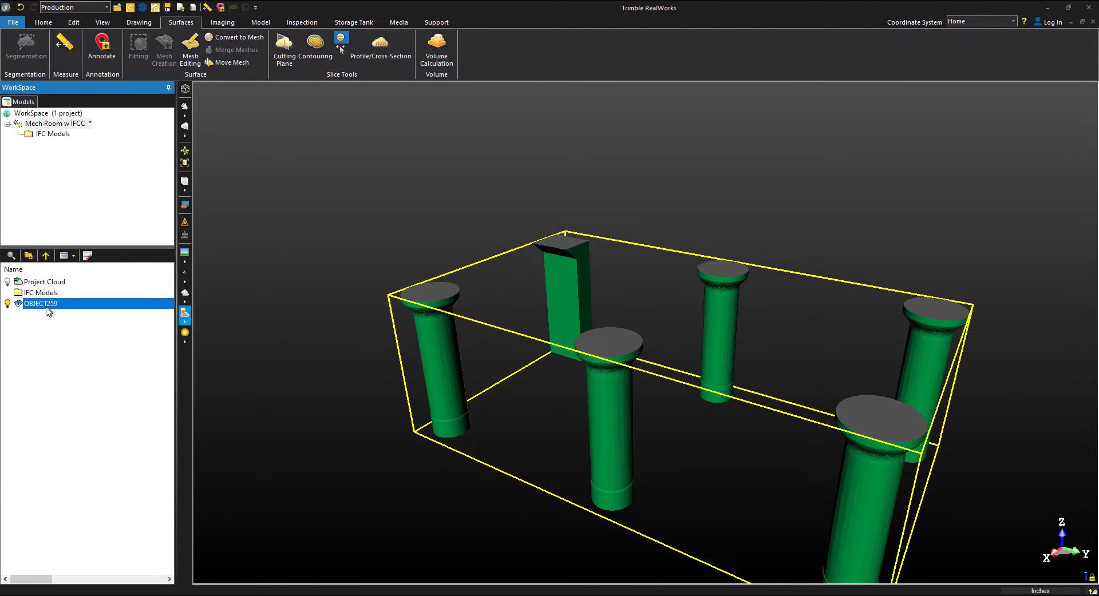
{"action": "type", "text": "IFC Columns"}
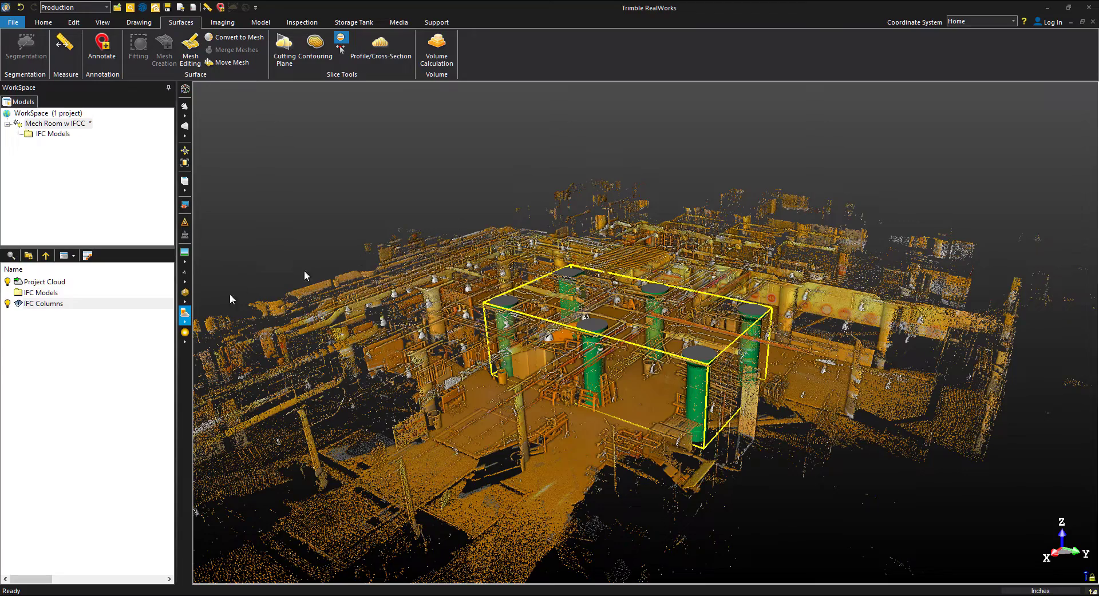
Step: Select the Project Cloud with IFC Columns and move to the Inspection tools
{"action": "left_click", "coordinate": [44, 304]}
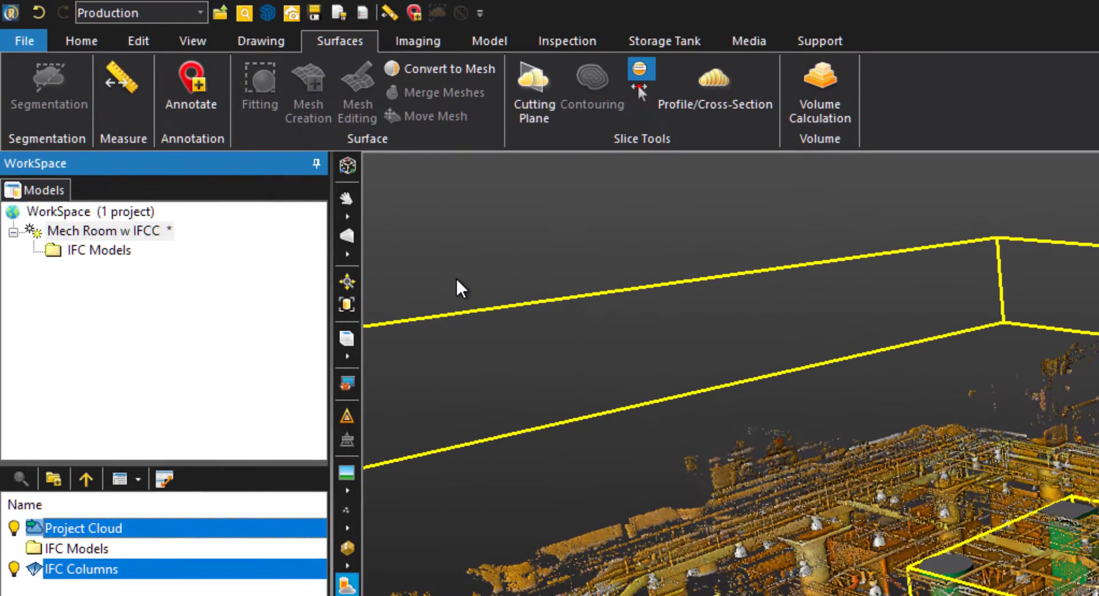
{"action": "left_click", "coordinate": [566, 41]}
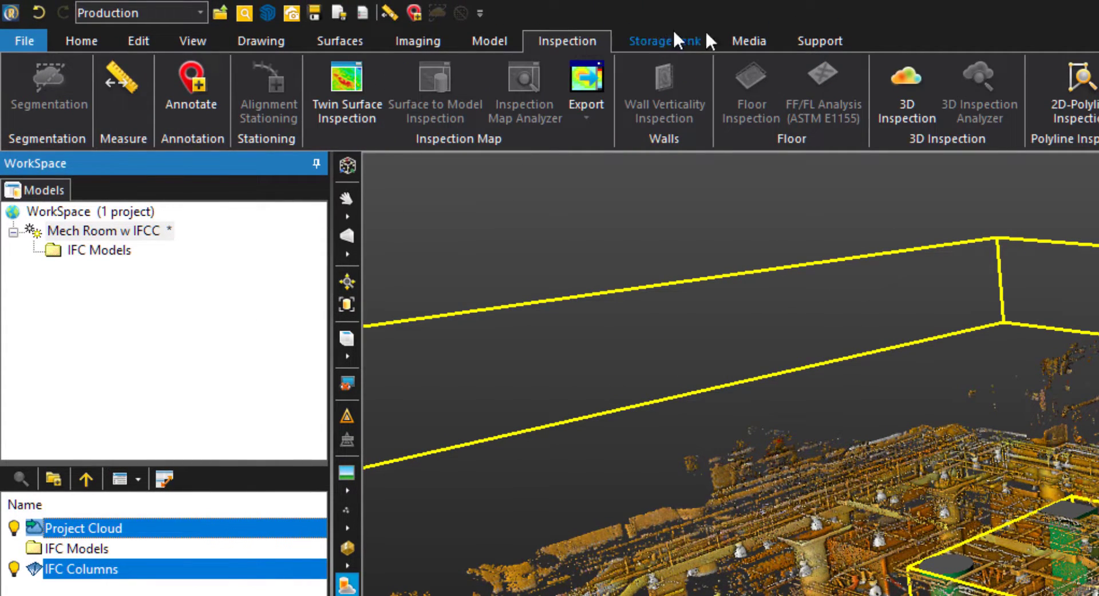
{"action": "mouse_move", "coordinate": [906, 68]}
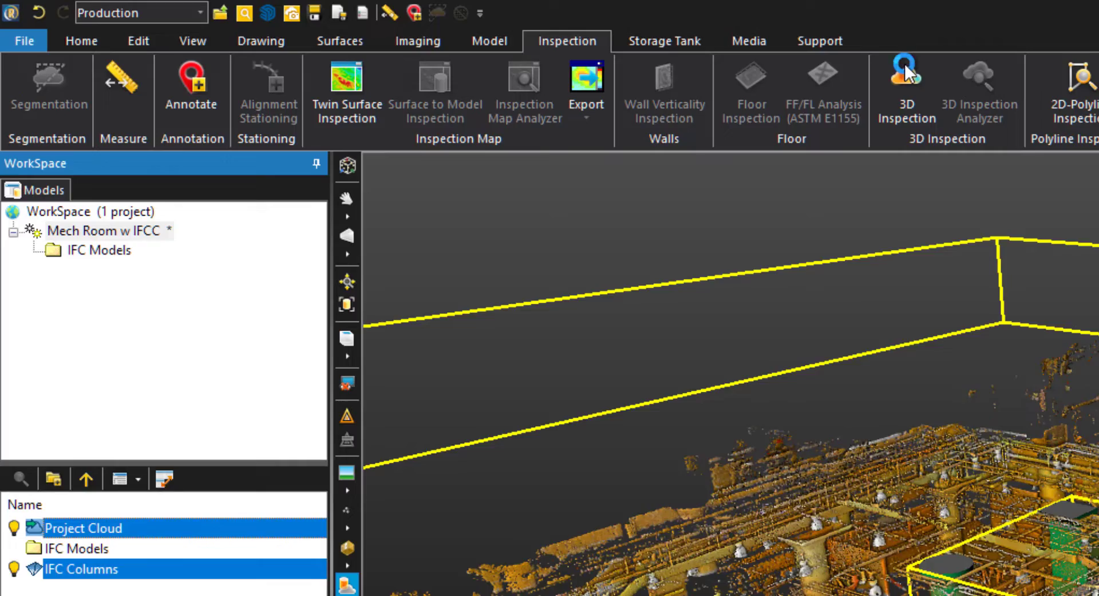
{"action": "left_click", "coordinate": [904, 77]}
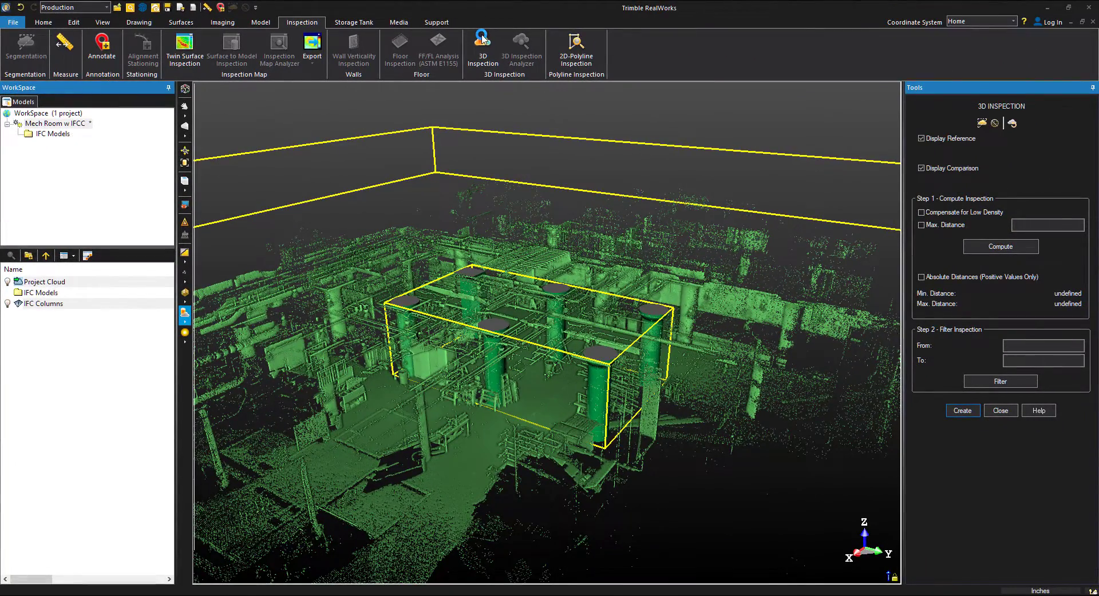
{"action": "left_click", "coordinate": [962, 410]}
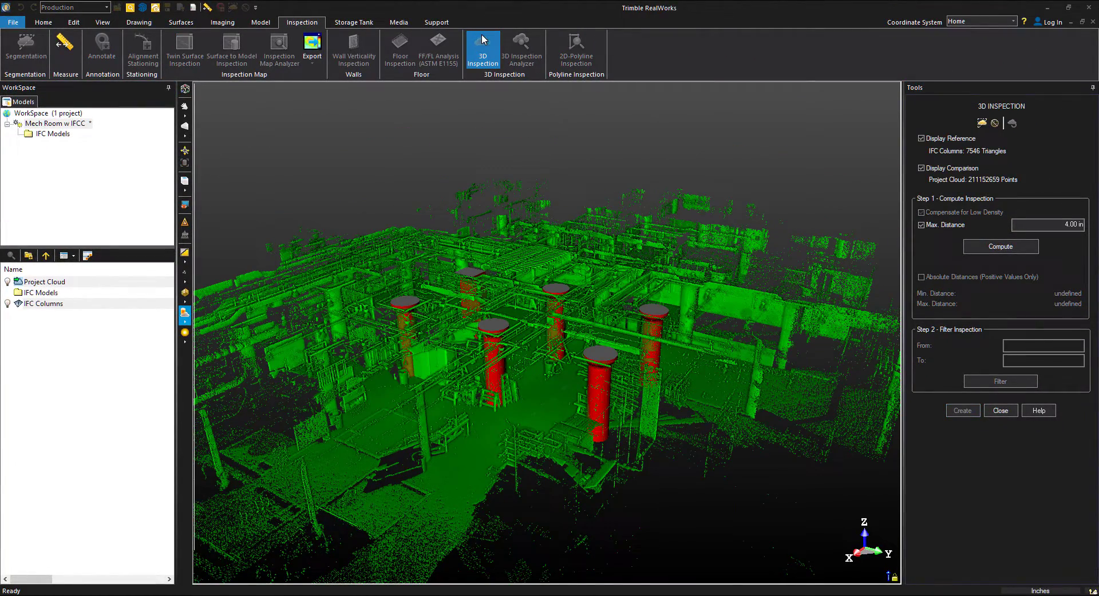
{"action": "mouse_move", "coordinate": [655, 393]}
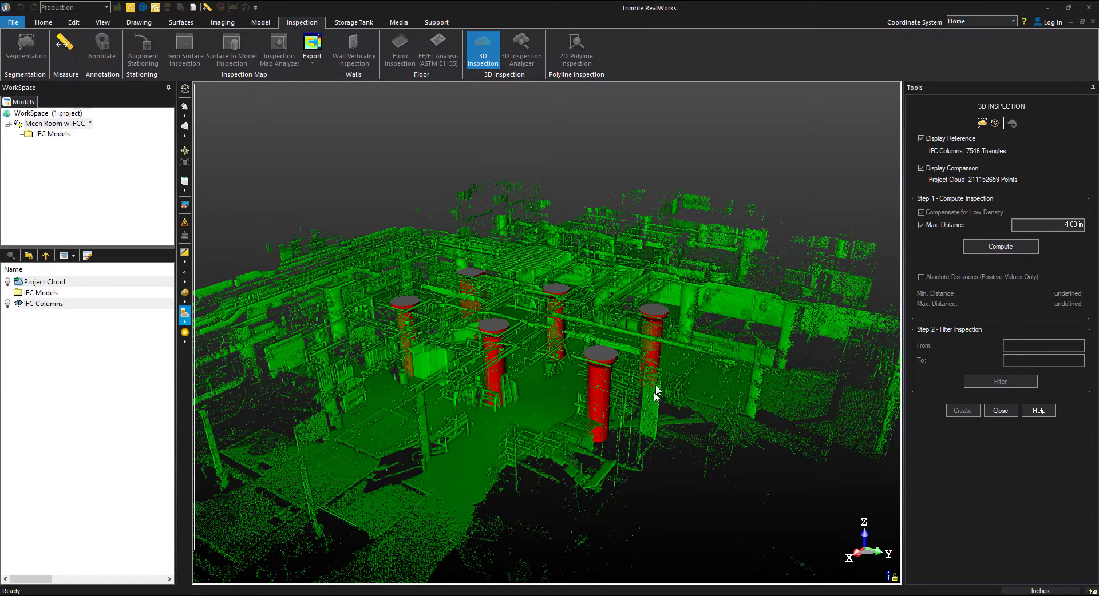
{"action": "left_click_drag", "start_coordinate": [655, 392], "coordinate": [631, 407]}
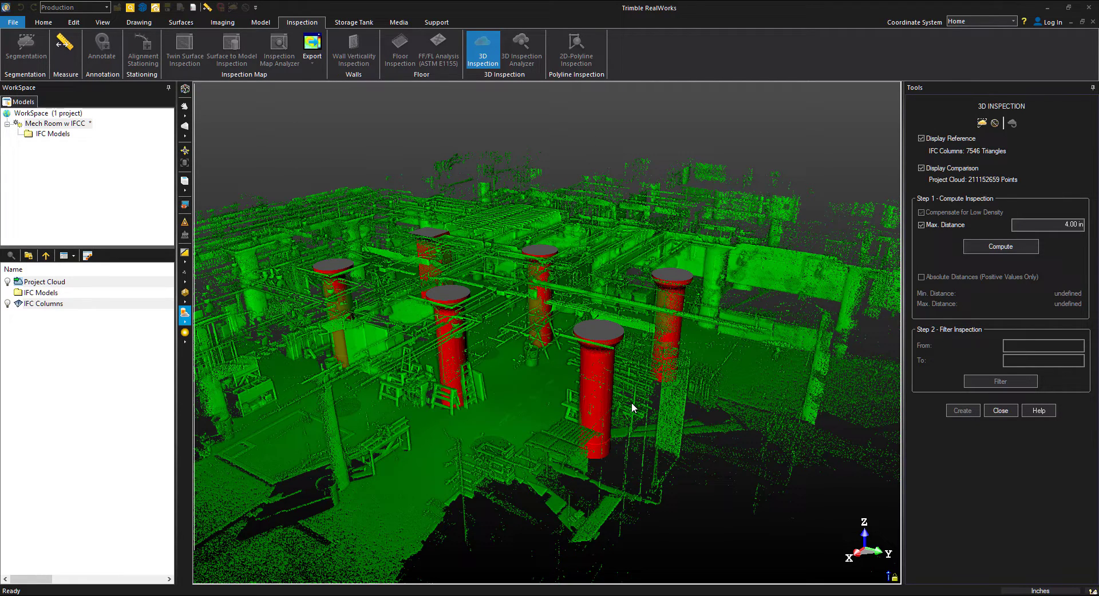
{"action": "mouse_move", "coordinate": [448, 304]}
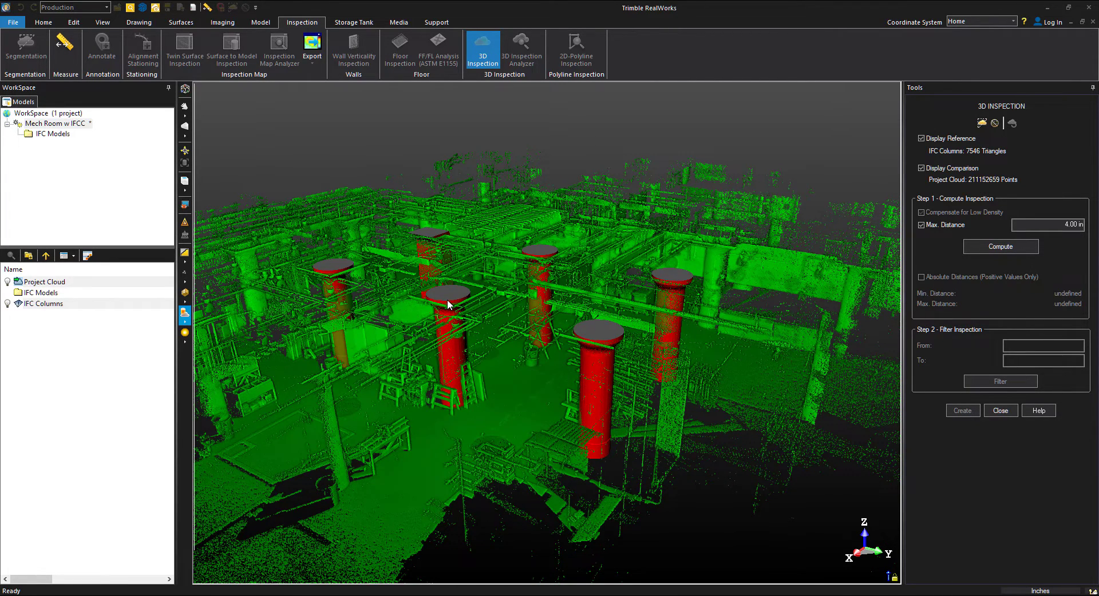
{"action": "left_click_drag", "start_coordinate": [449, 305], "coordinate": [491, 382]}
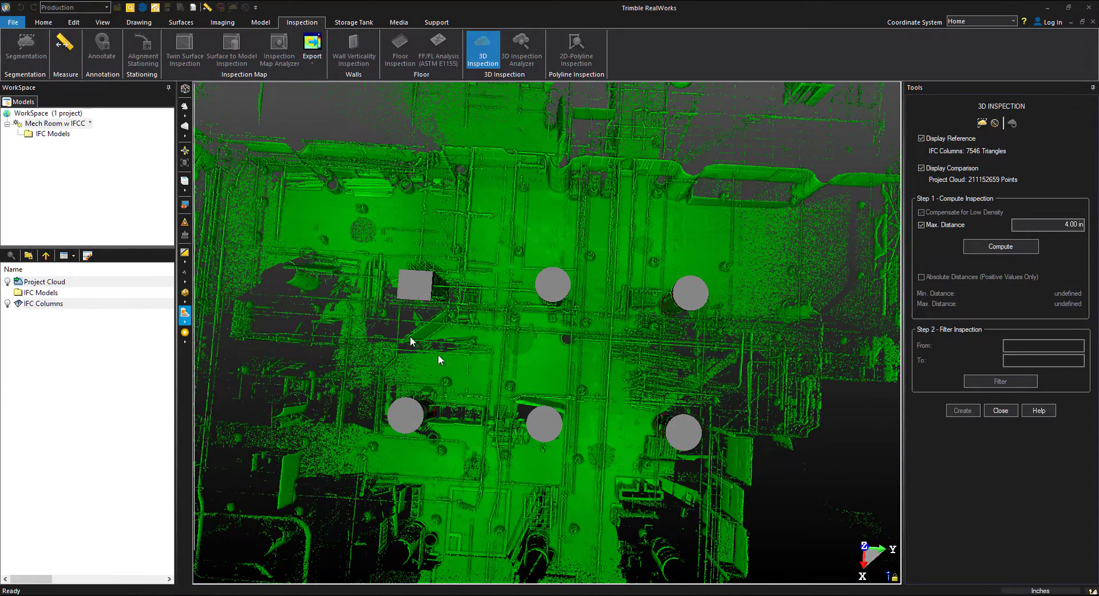
Step: Start the Sampling tool on the project cloud to see its sampling methods
{"action": "left_click", "coordinate": [102, 22]}
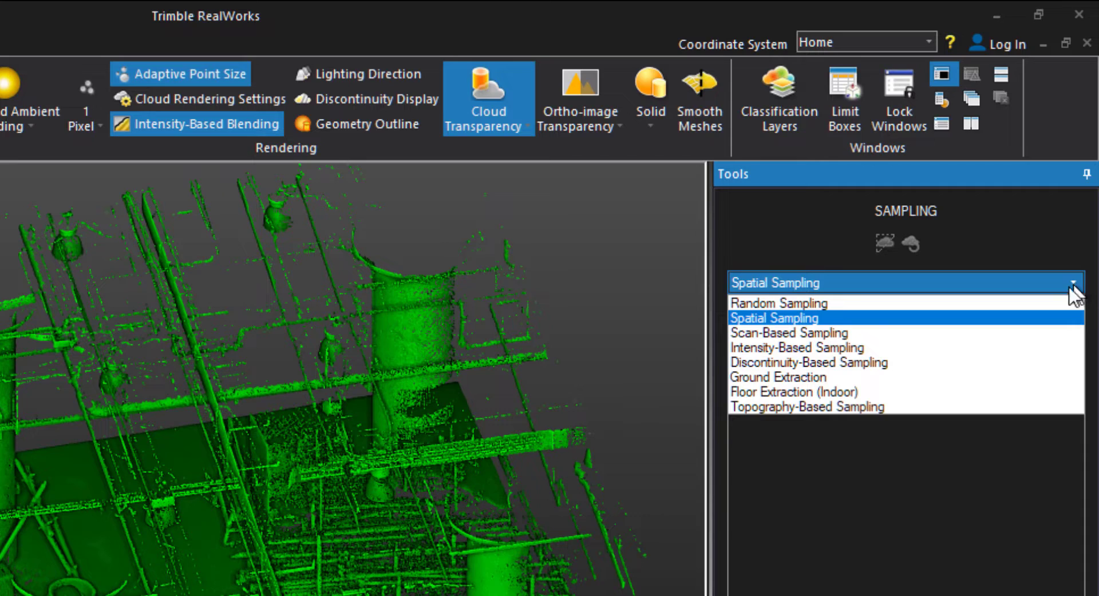
Step: Apply 0.50 in Spatial Sampling, thinning the cloud to about 1,854,194 points
{"action": "left_click", "coordinate": [775, 317]}
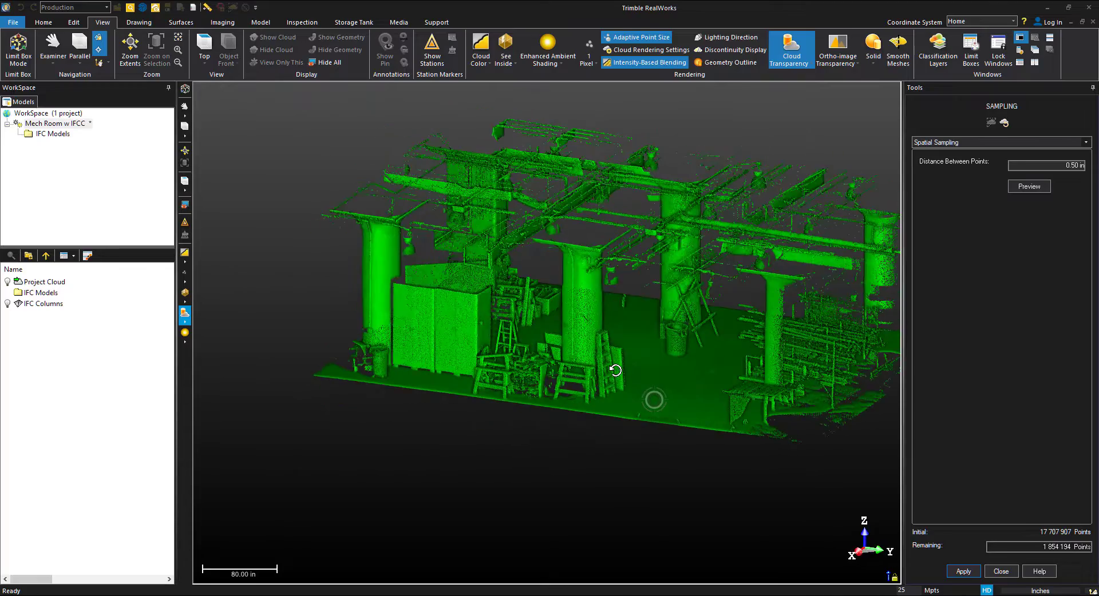
{"action": "left_click_drag", "start_coordinate": [616, 370], "coordinate": [657, 389]}
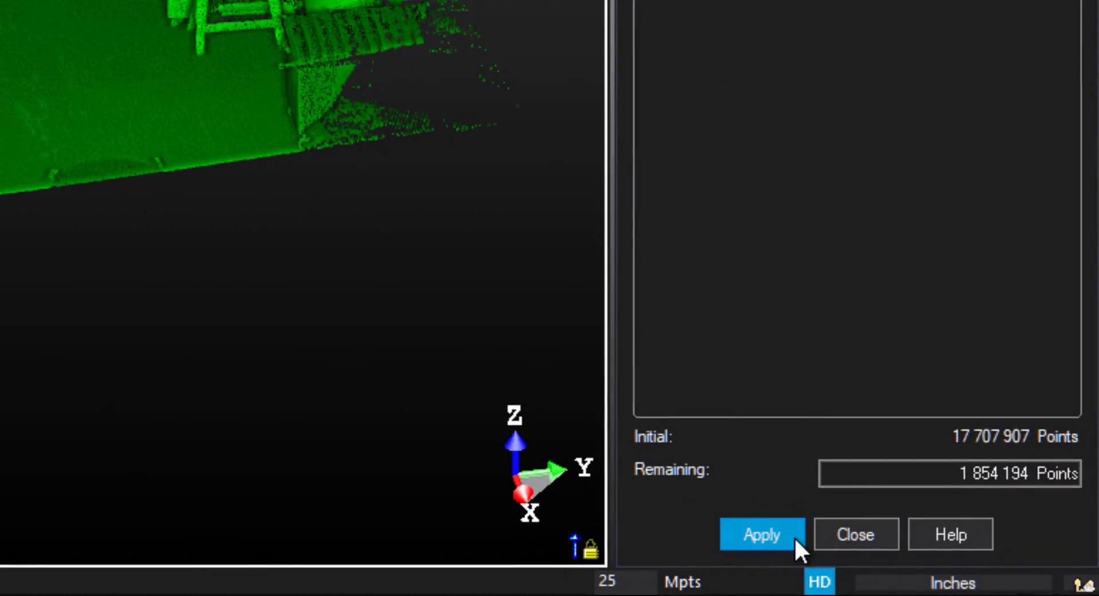
{"action": "left_click", "coordinate": [761, 534]}
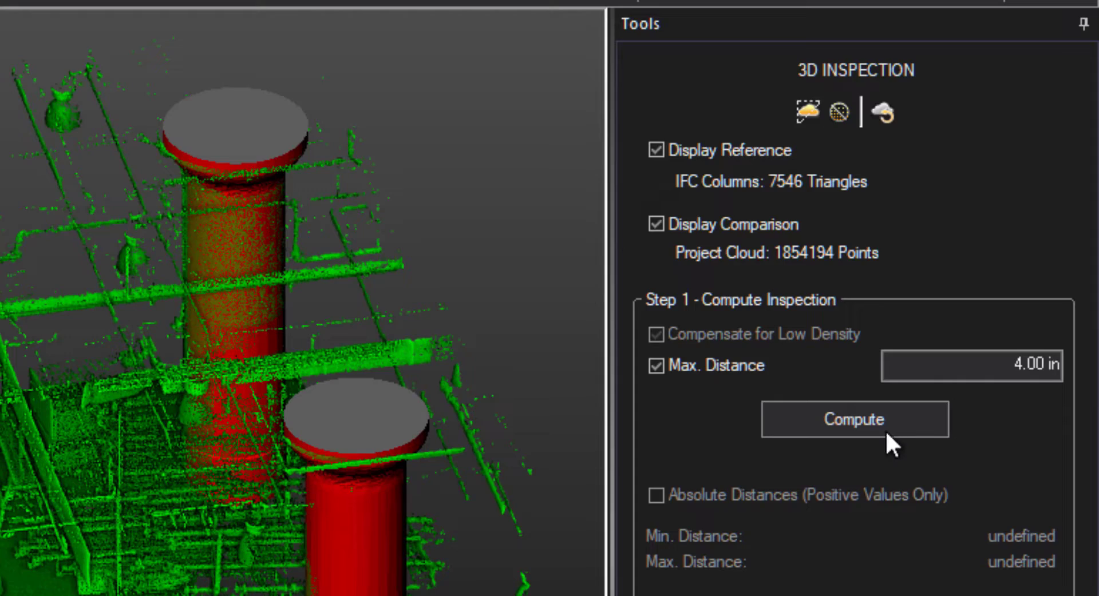
Step: Compute deviations from the IFC columns up to 4.00 in and hide the reference models
{"action": "left_click", "coordinate": [854, 419]}
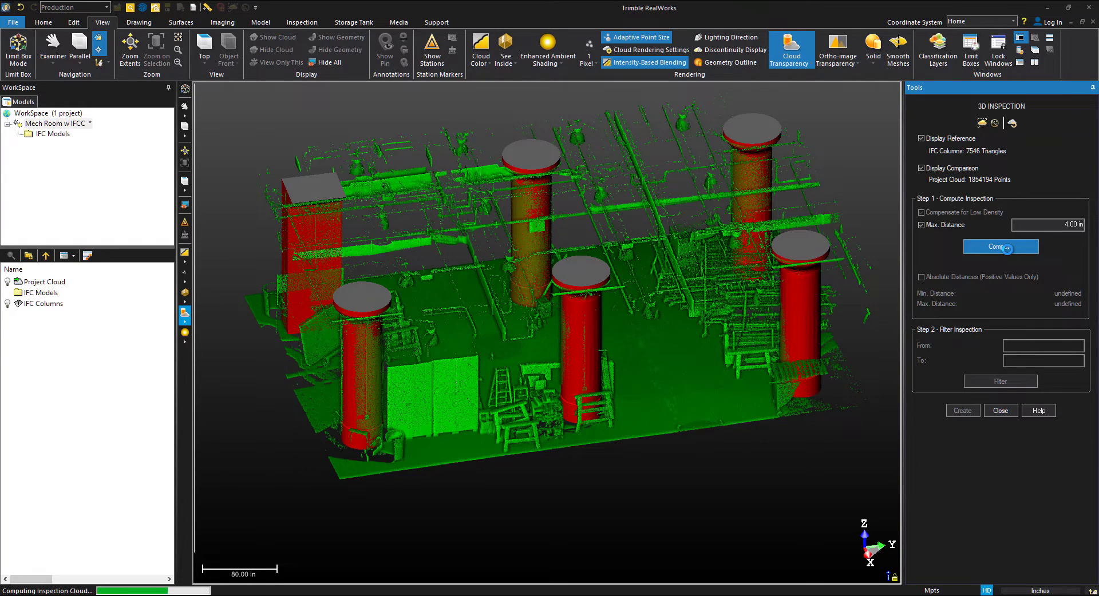
{"action": "left_click", "coordinate": [1001, 247]}
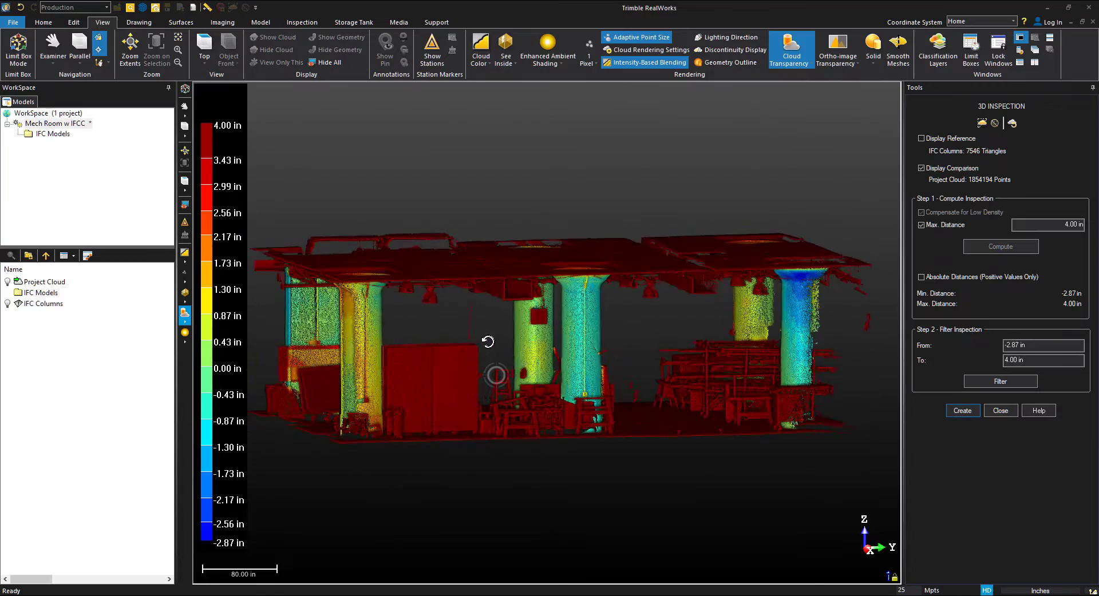
Step: Switch to absolute distances 0.00–4.00 in and inspect the colour-mapped columns around the room
{"action": "scroll", "scroll_direction": "down", "scroll_amount": 3}
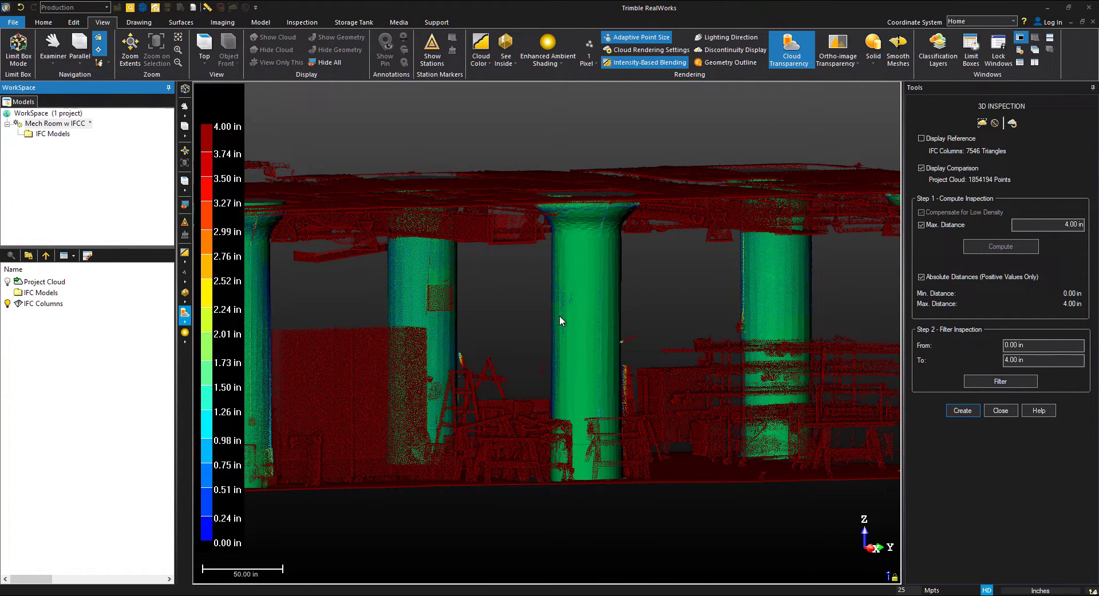
{"action": "scroll", "scroll_direction": "down", "scroll_amount": 3}
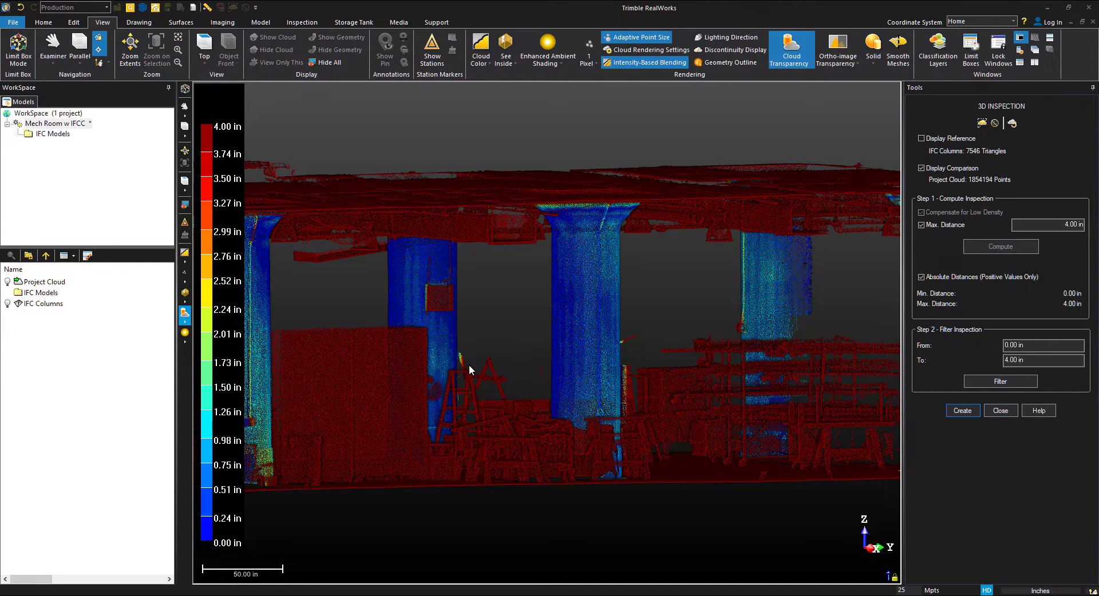
{"action": "left_click_drag", "start_coordinate": [470, 370], "coordinate": [514, 362]}
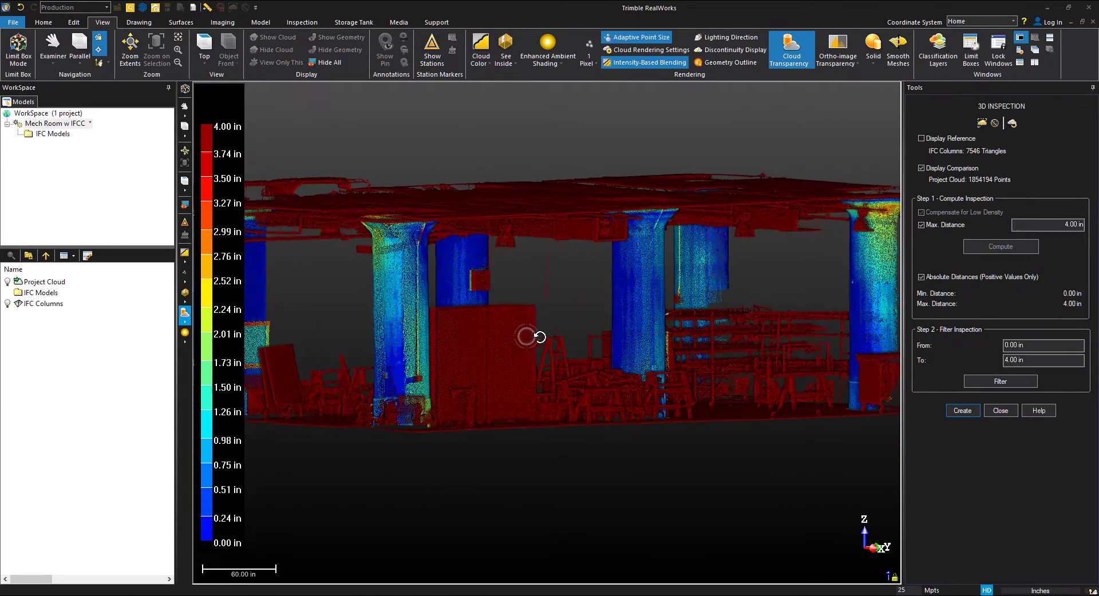
{"action": "left_click_drag", "start_coordinate": [539, 337], "coordinate": [574, 357]}
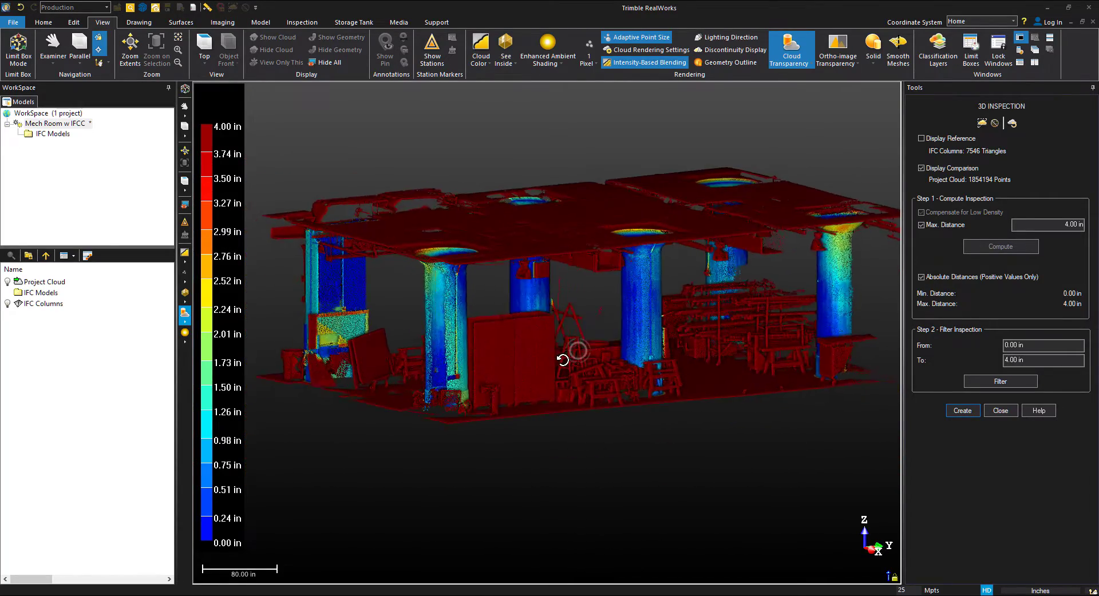
{"action": "left_click_drag", "start_coordinate": [568, 357], "coordinate": [780, 482]}
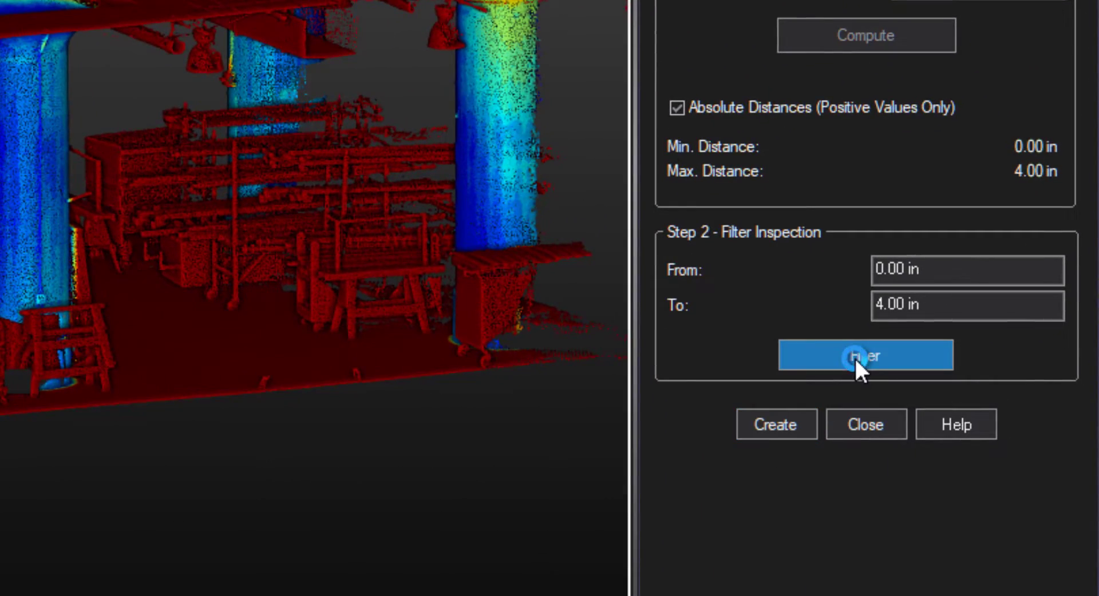
Step: Filter to points within 0–4 in and create the 301,603-point inspection cloud
{"action": "left_click", "coordinate": [866, 355]}
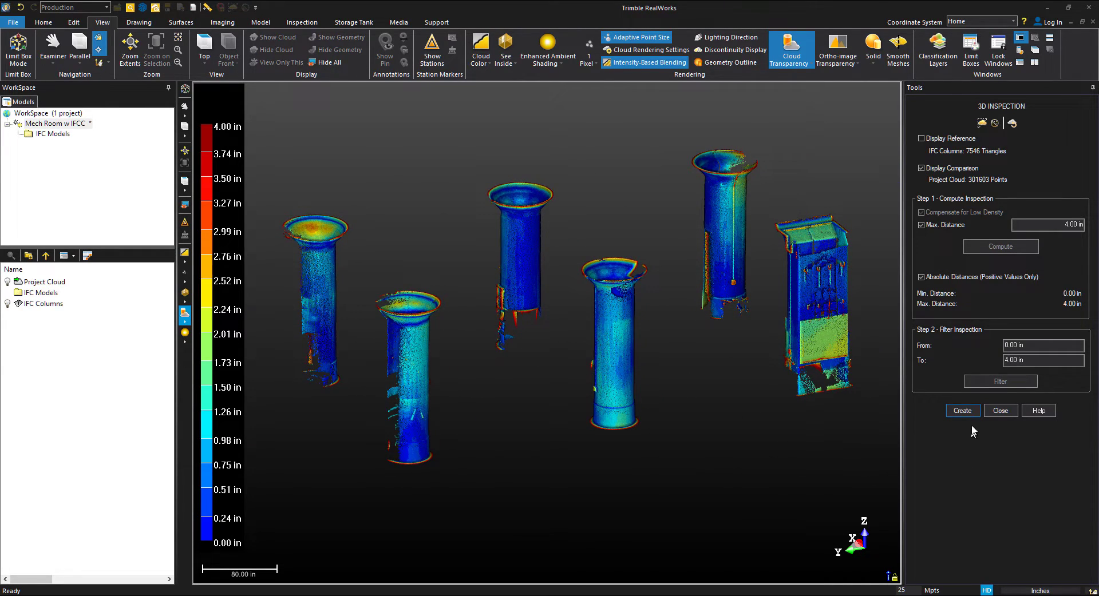
{"action": "left_click", "coordinate": [961, 409]}
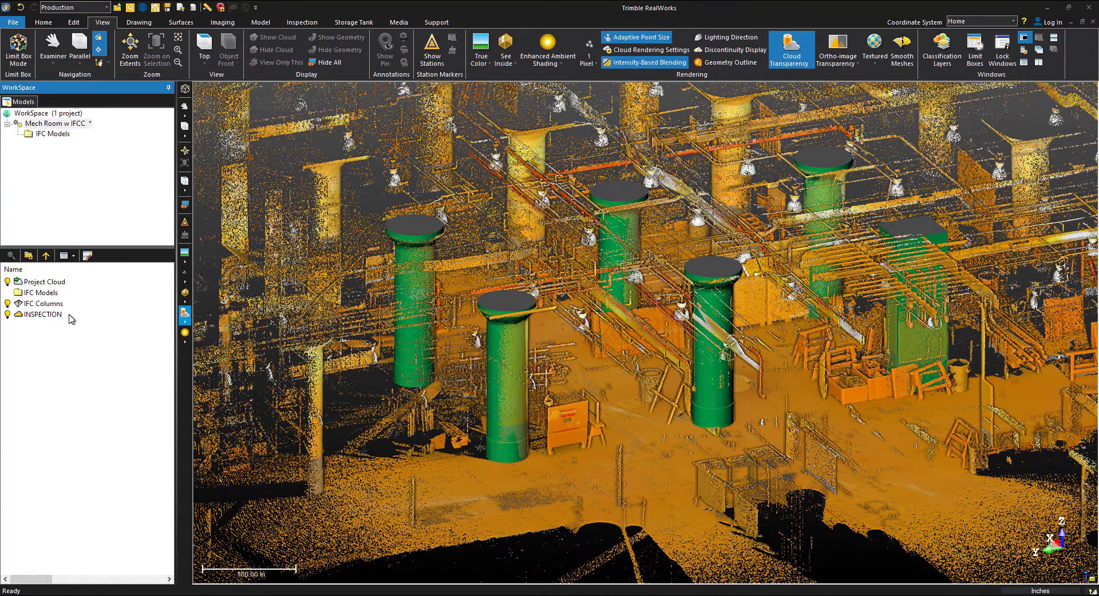
Step: Rename the INSPECTION cloud 'Column Inspection' and display it alone
{"action": "left_click", "coordinate": [43, 314]}
{"action": "type", "text": "Column"}
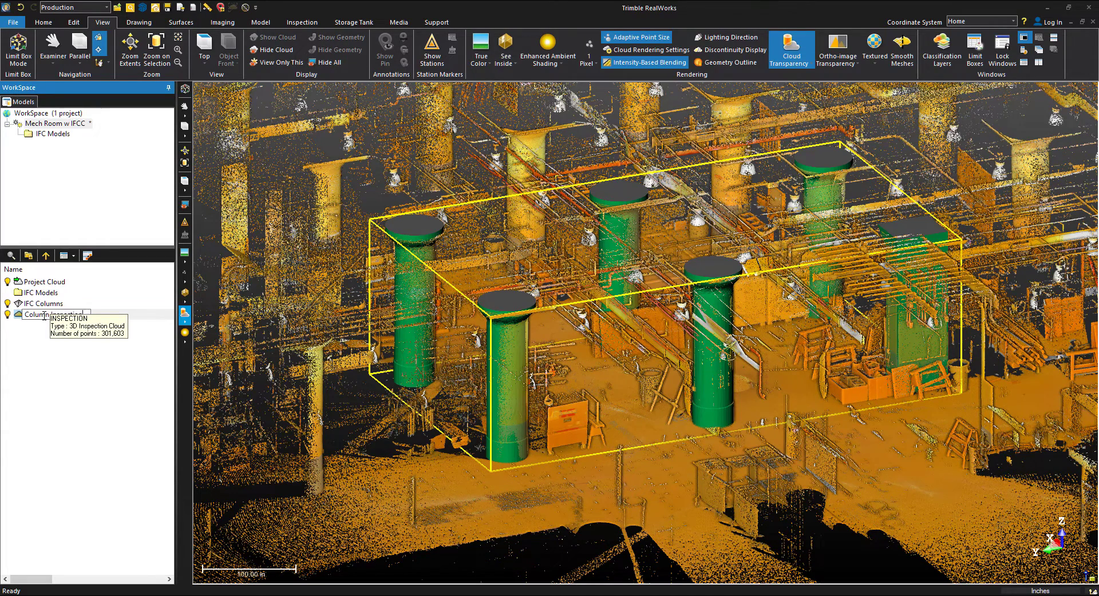
{"action": "left_click", "coordinate": [53, 314]}
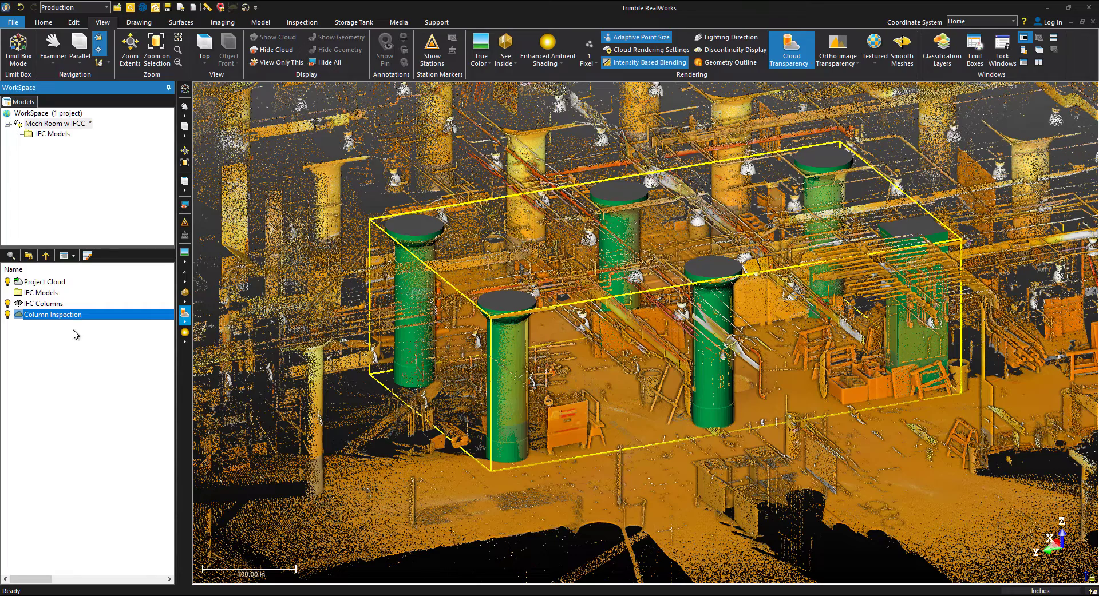
{"action": "right_click", "coordinate": [53, 313]}
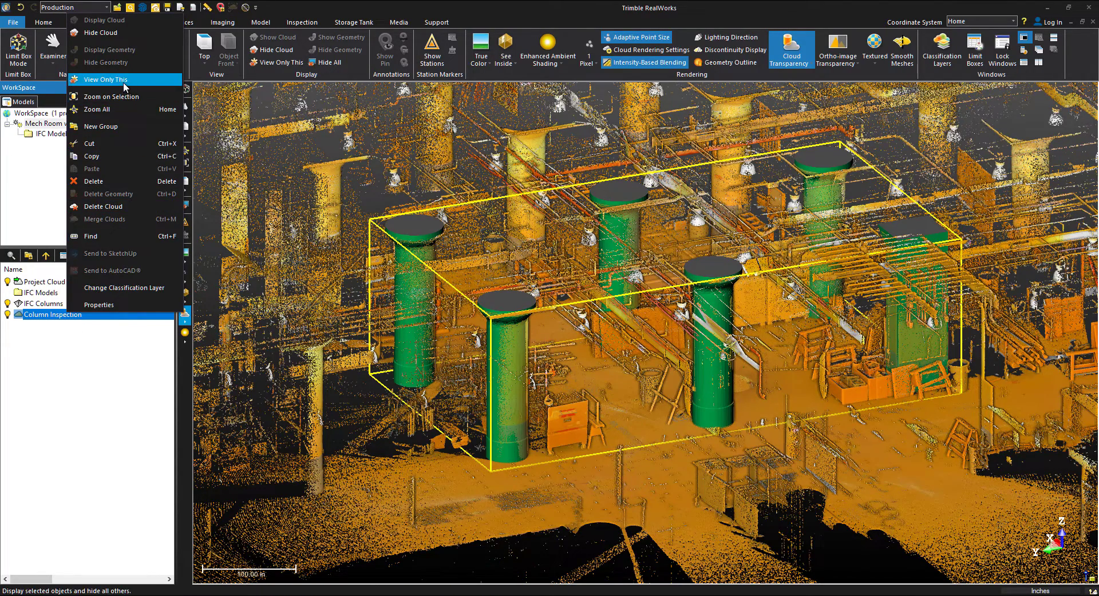
{"action": "left_click", "coordinate": [104, 79]}
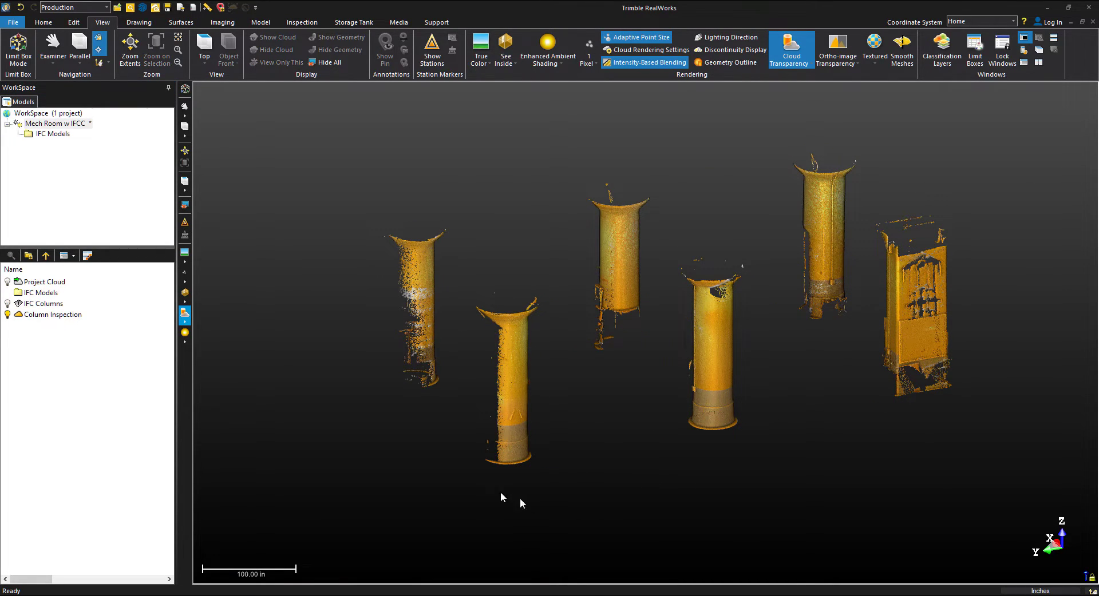
Step: Switch point colouring to Cloud Color and select the Column Inspection cloud
{"action": "left_click", "coordinate": [184, 256]}
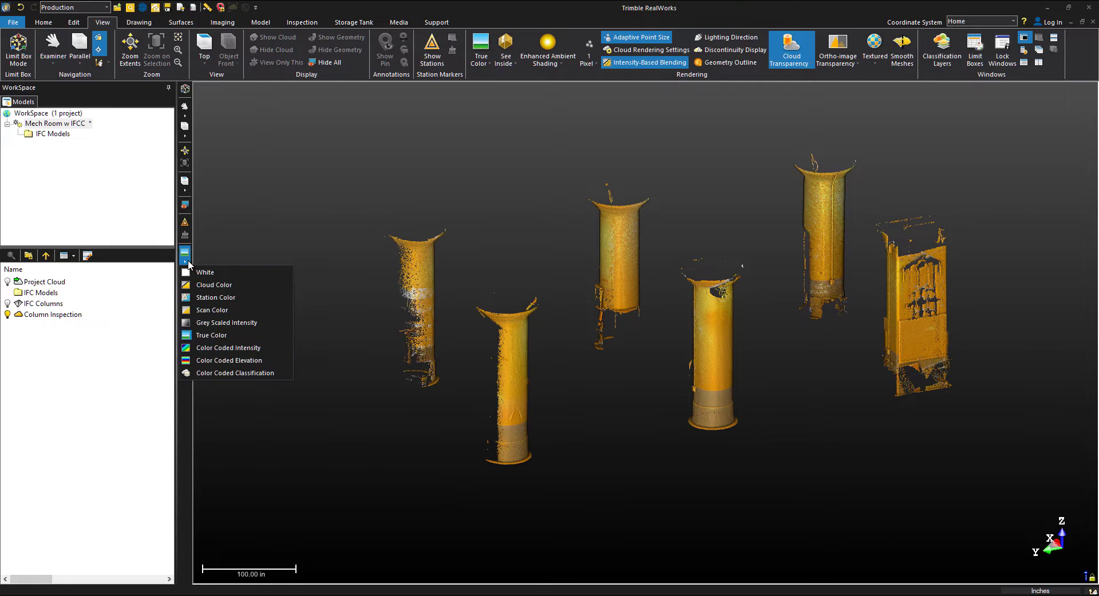
{"action": "left_click", "coordinate": [228, 348]}
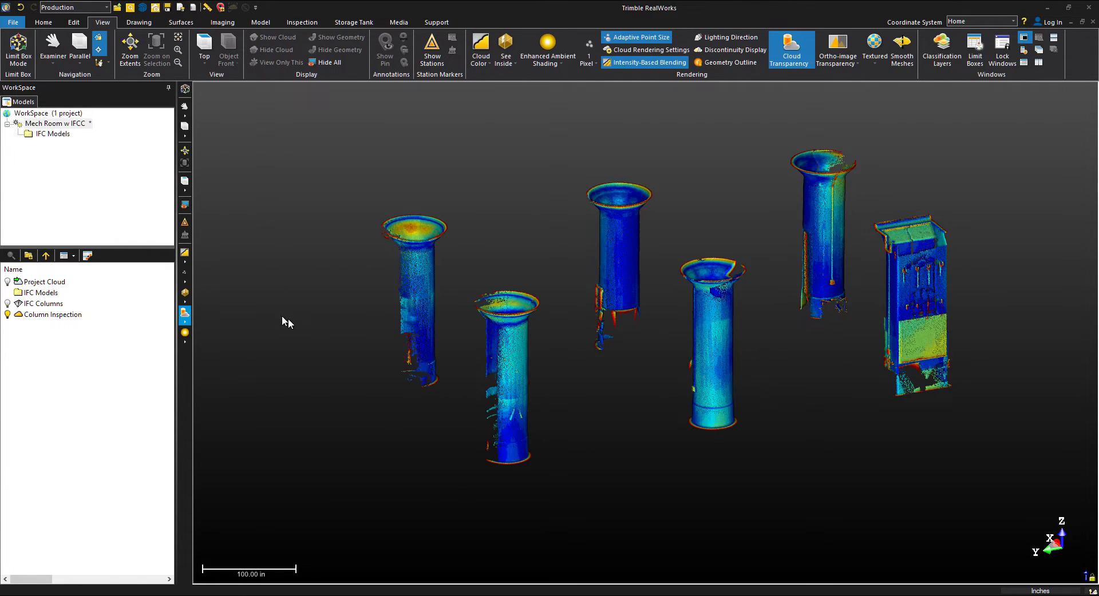
{"action": "mouse_move", "coordinate": [304, 332]}
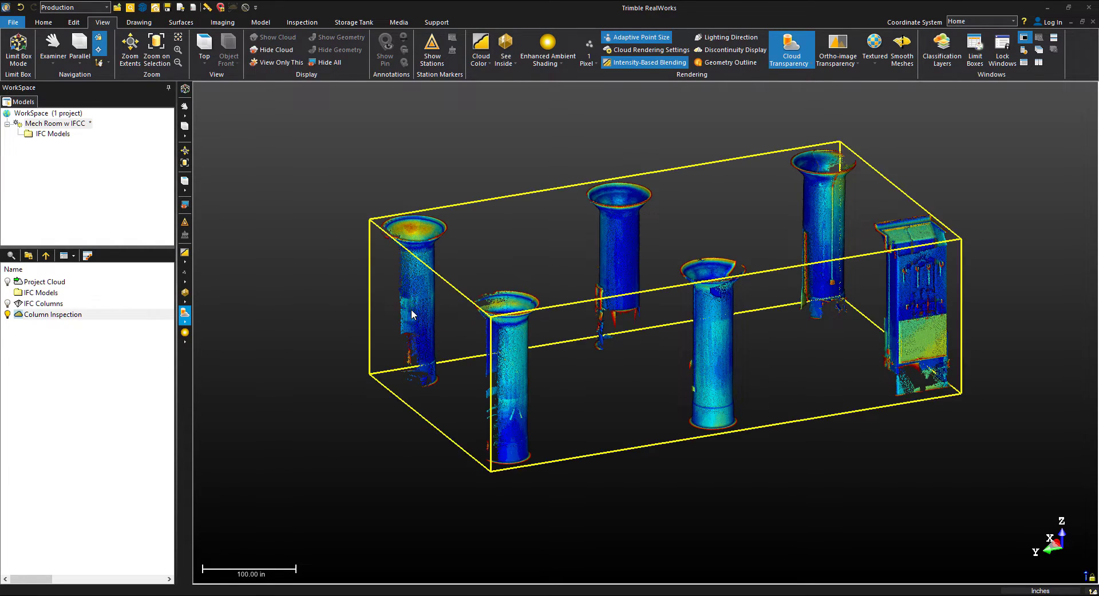
{"action": "left_click", "coordinate": [301, 22]}
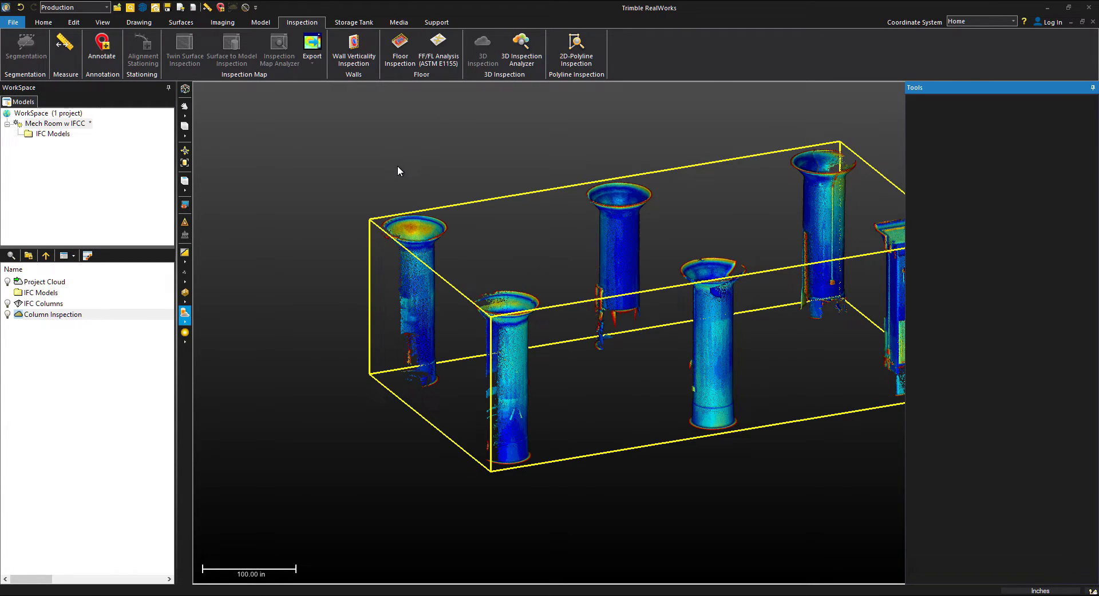
{"action": "left_click", "coordinate": [521, 49]}
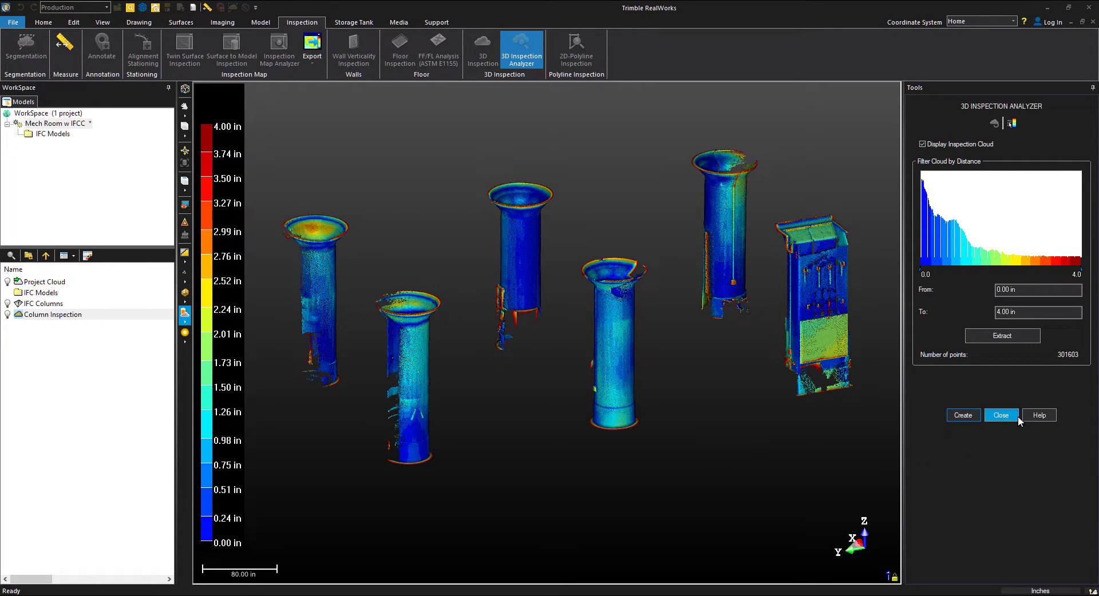
{"action": "left_click", "coordinate": [1000, 414]}
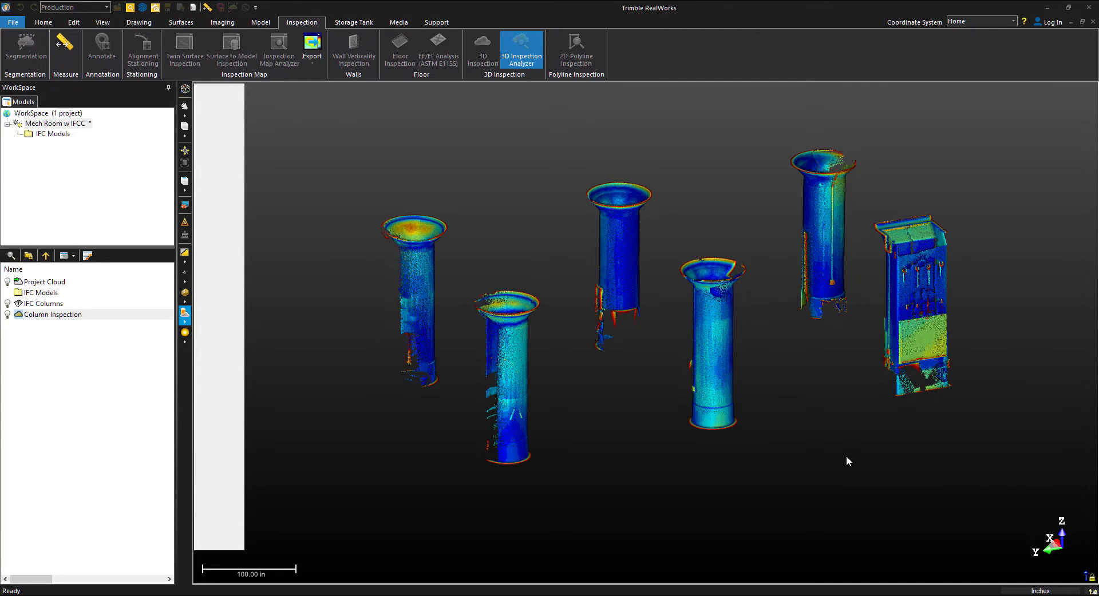
{"action": "left_click", "coordinate": [520, 48]}
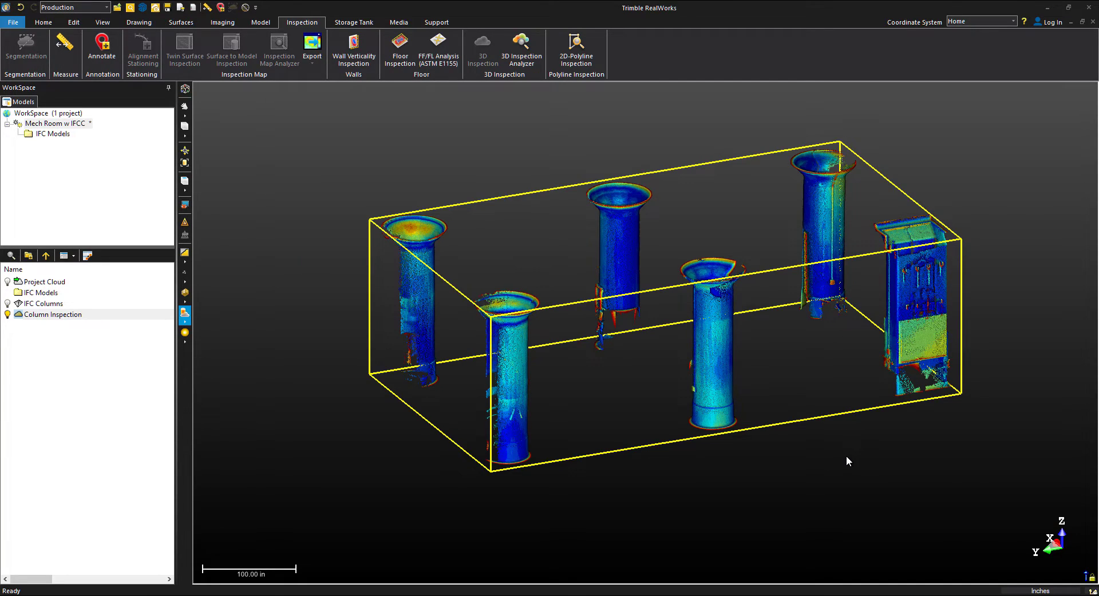